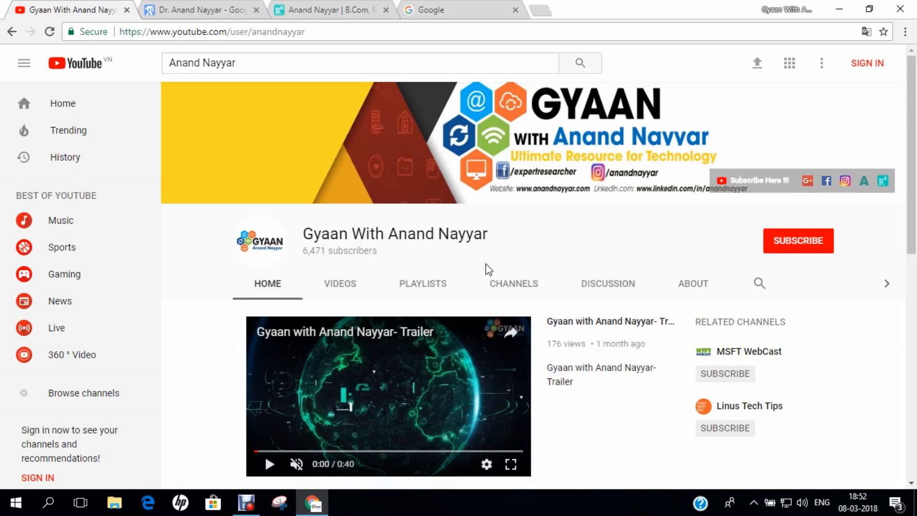
- Play the YouTube channel trailer and look down the channel page
click(269, 463)
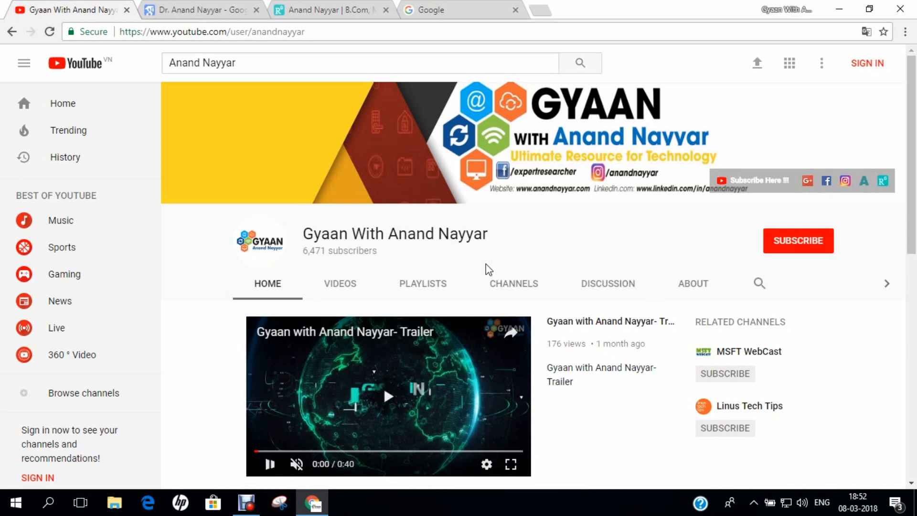
click(388, 396)
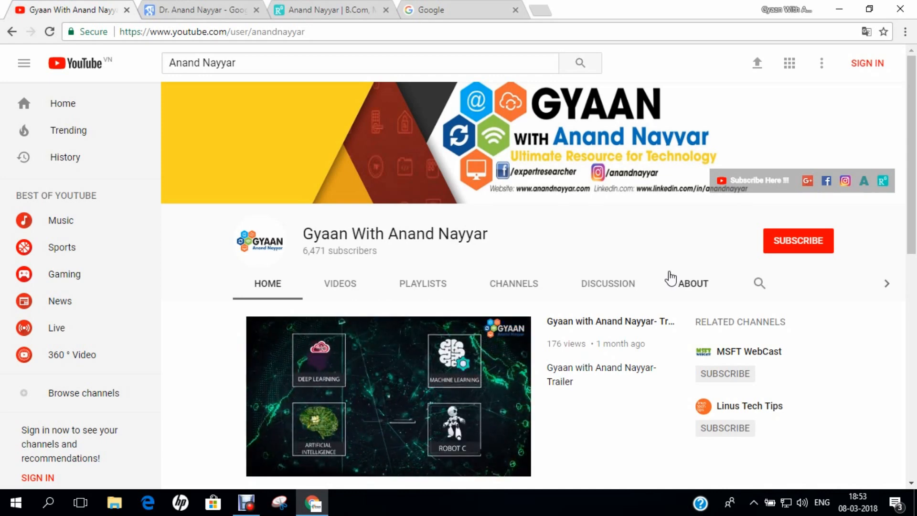
scroll(down, 3)
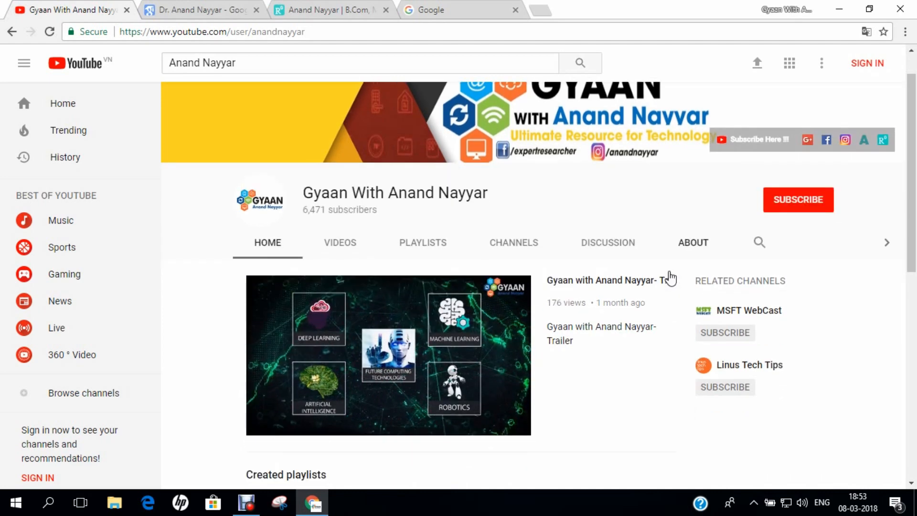
scroll(down, 3)
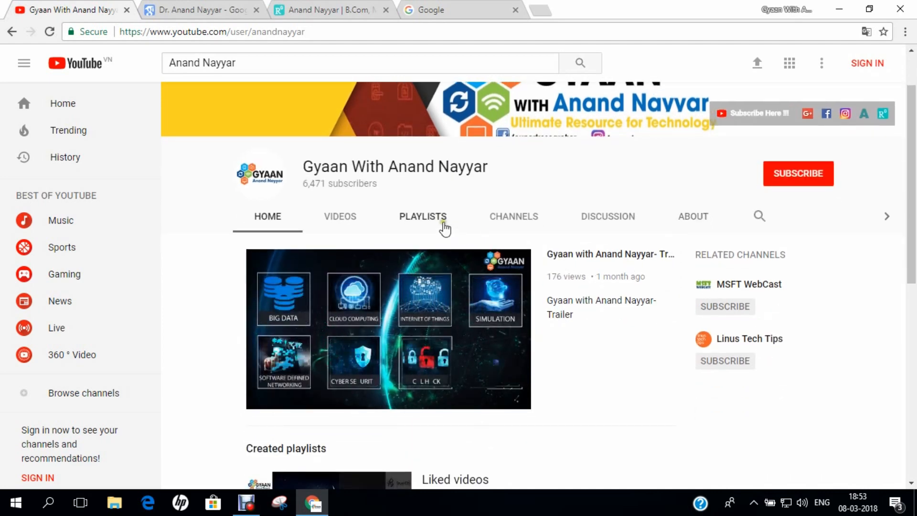
- Browse the channel's playlists, then move to the author's Google Scholar profile
click(423, 216)
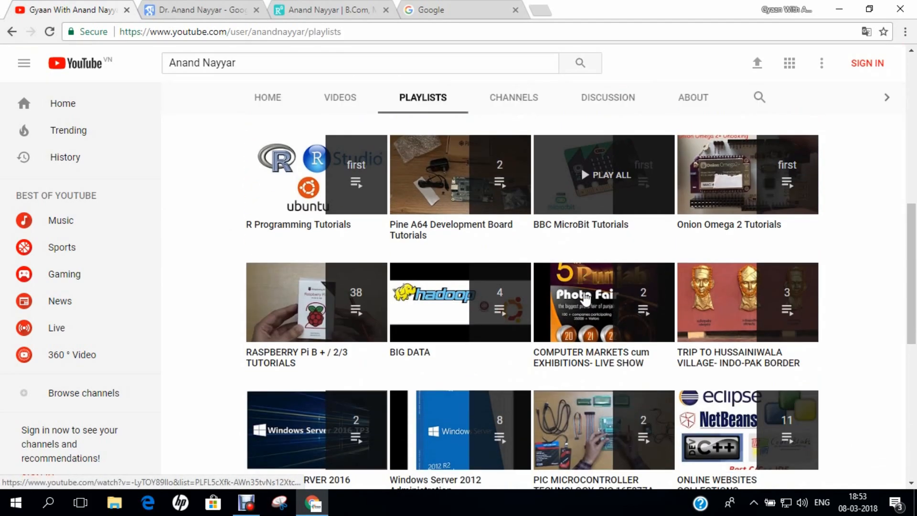
scroll(down, 3)
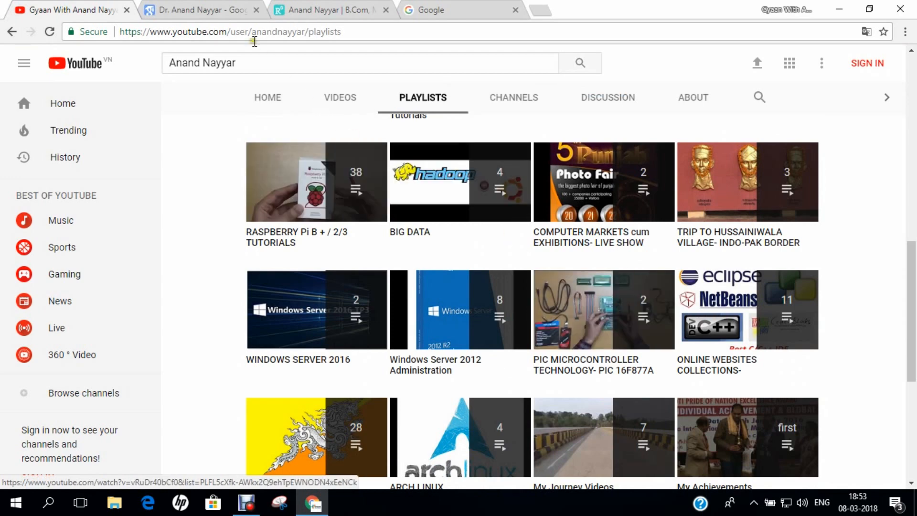
click(202, 9)
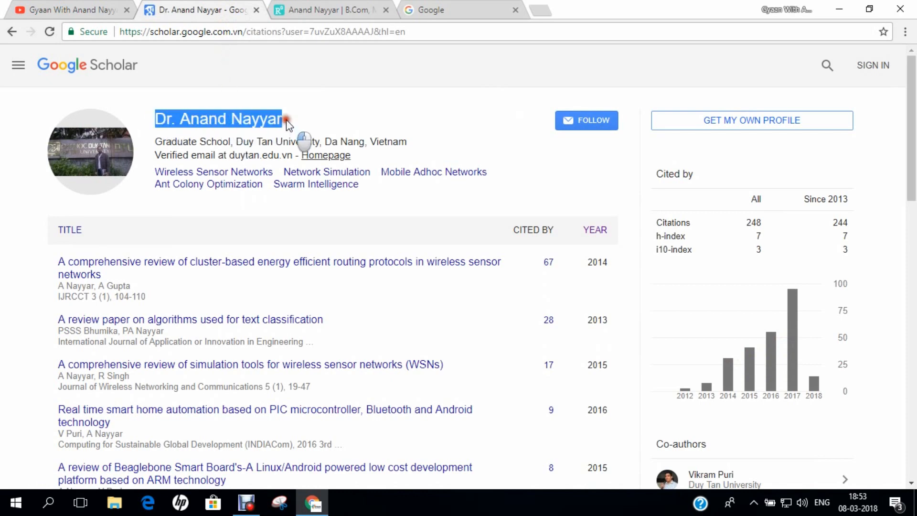
scroll(down, 3)
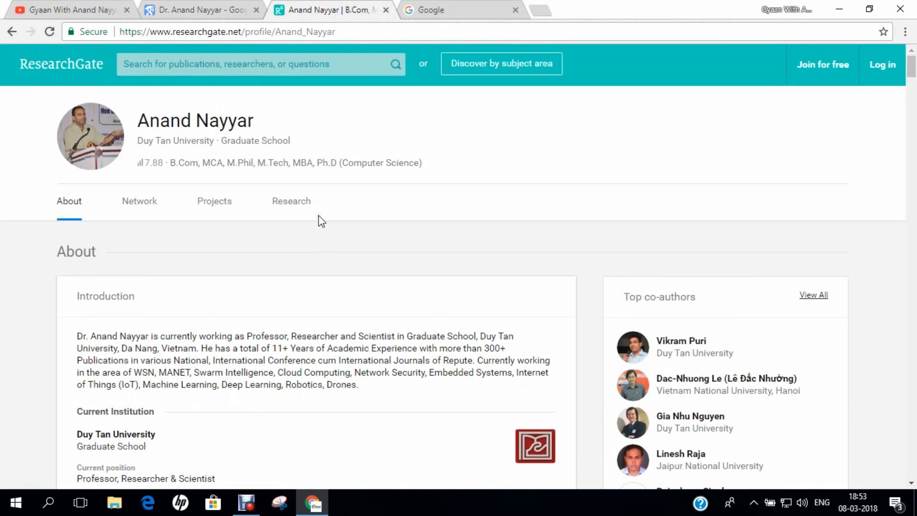
scroll(down, 3)
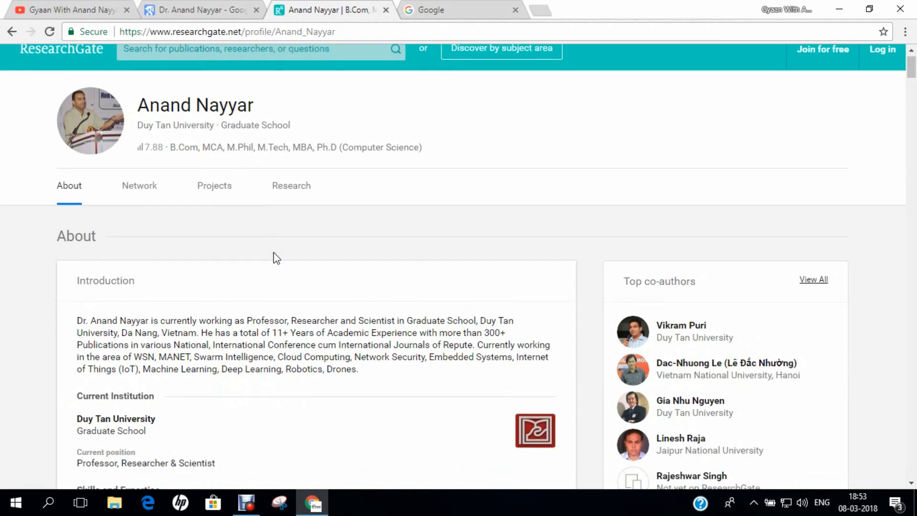
scroll(down, 3)
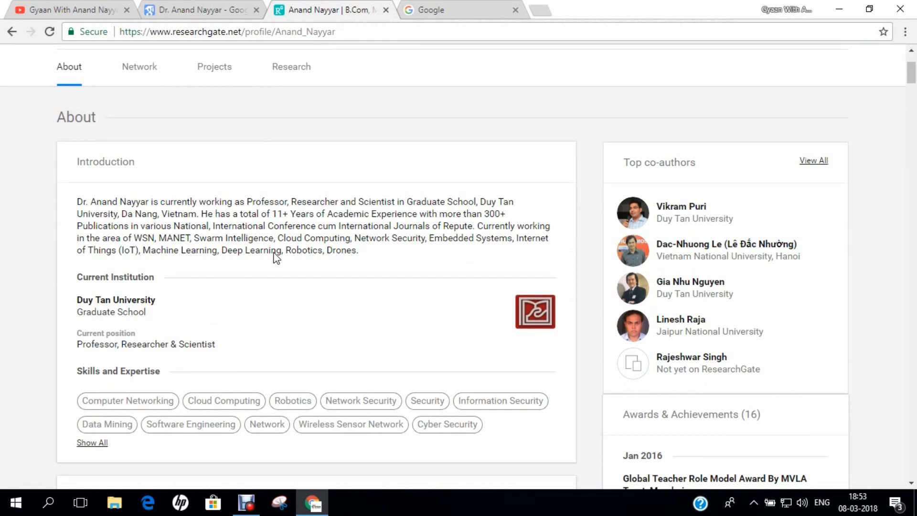
- Search Google for 'ANand Na' (Anand Nayyar) and look through the results
click(459, 9)
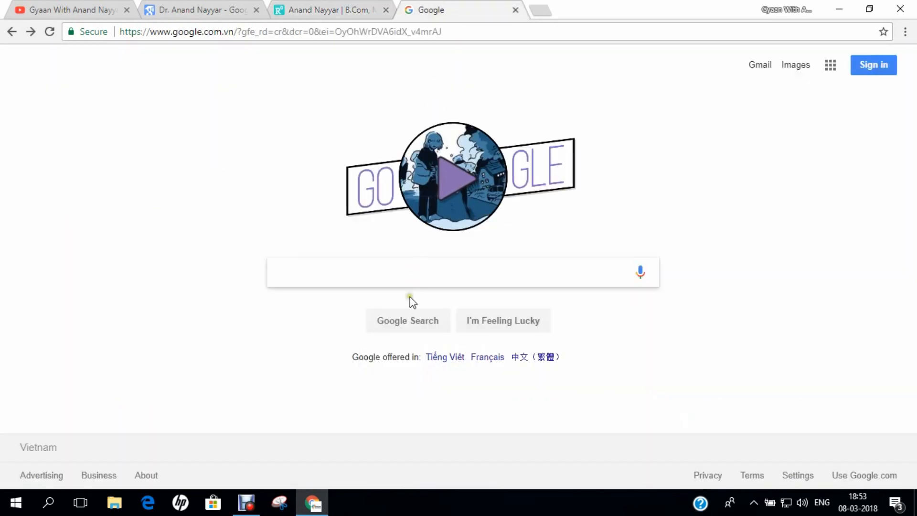
text(ANand Nayyar)
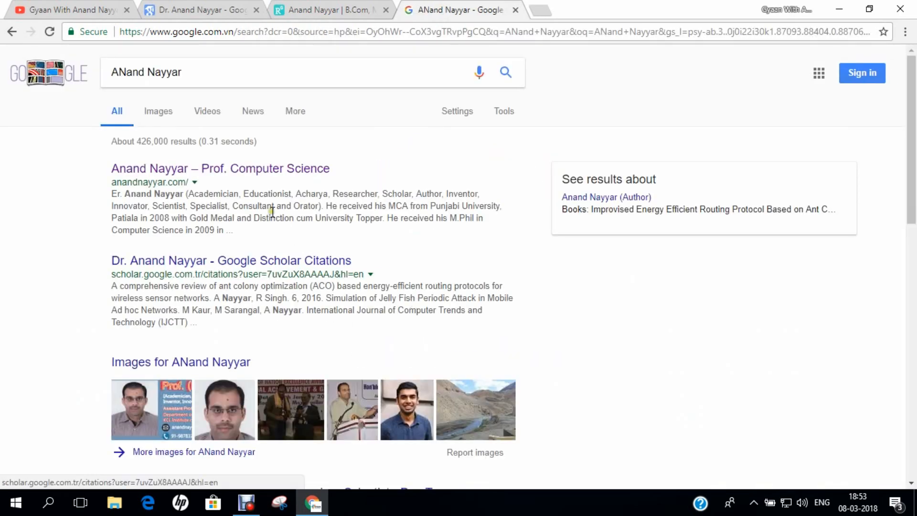
scroll(down, 3)
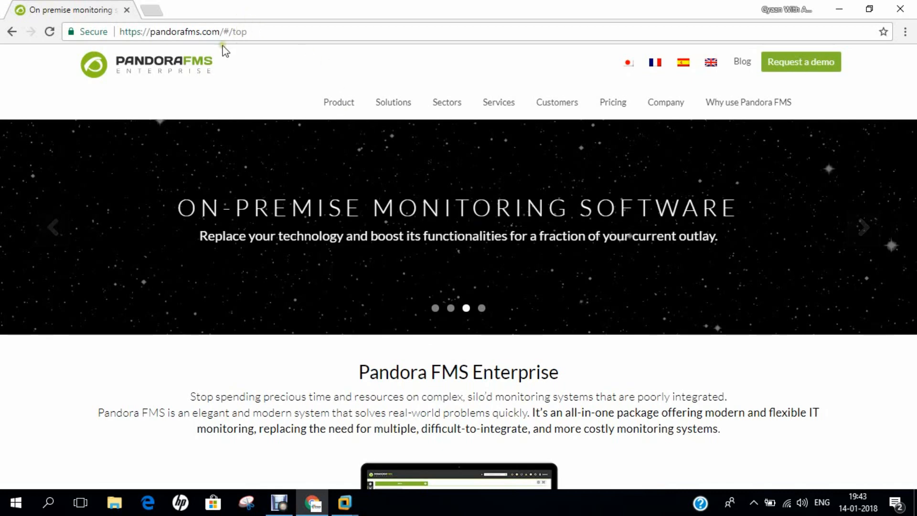
- Skim the Pandora FMS homepage, then read the 'Why use Pandora FMS' page
scroll(down, 3)
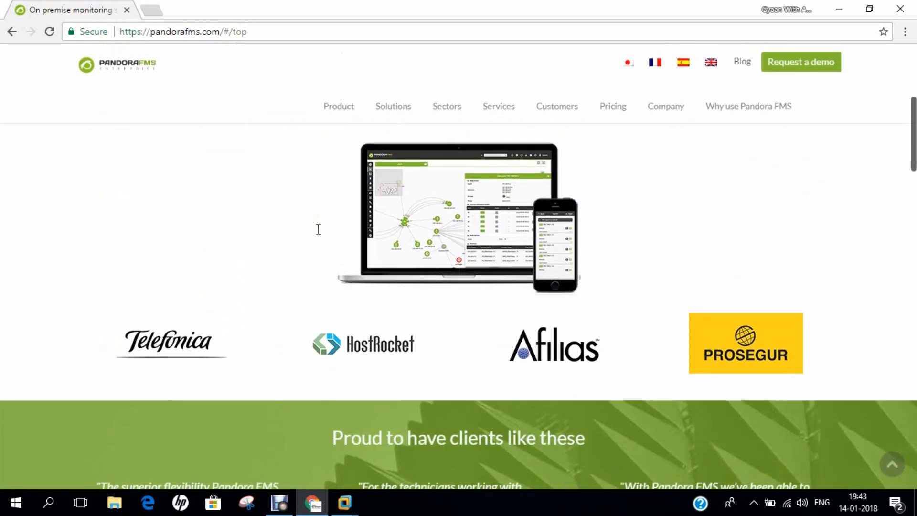
scroll(down, 3)
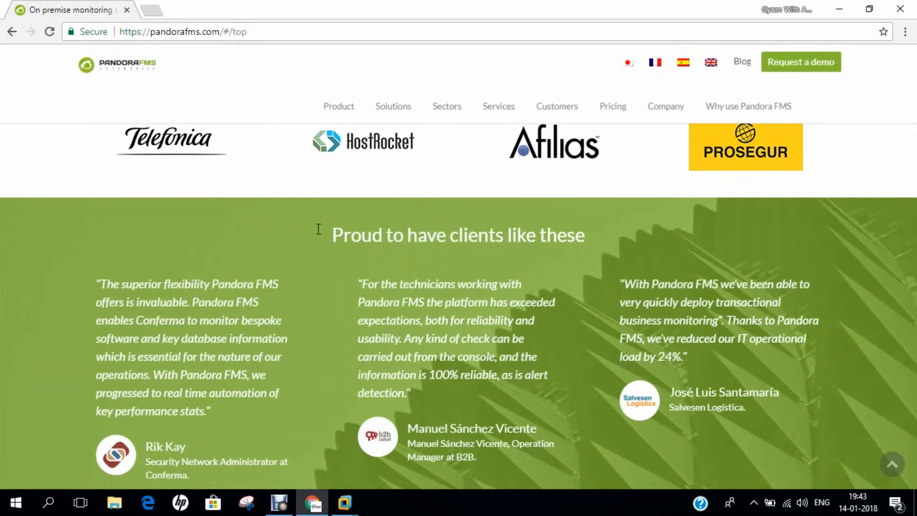
scroll(down, 3)
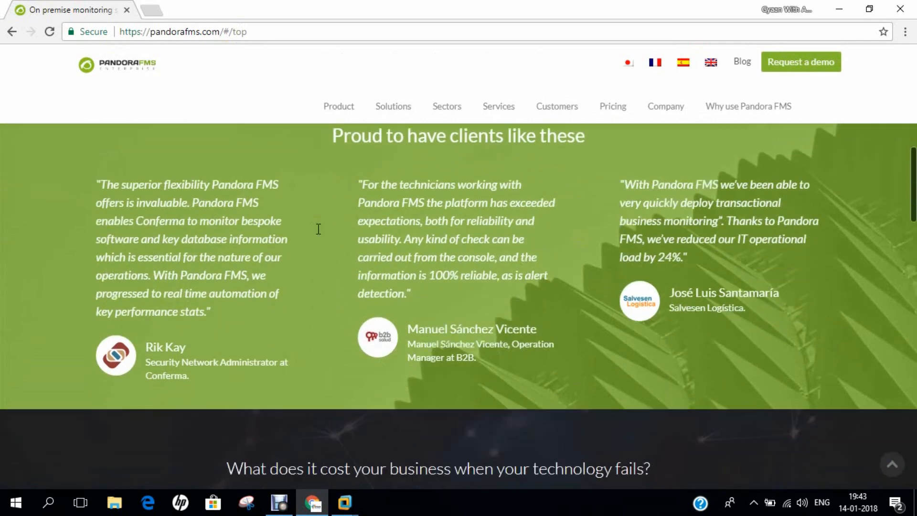
scroll(up, 3)
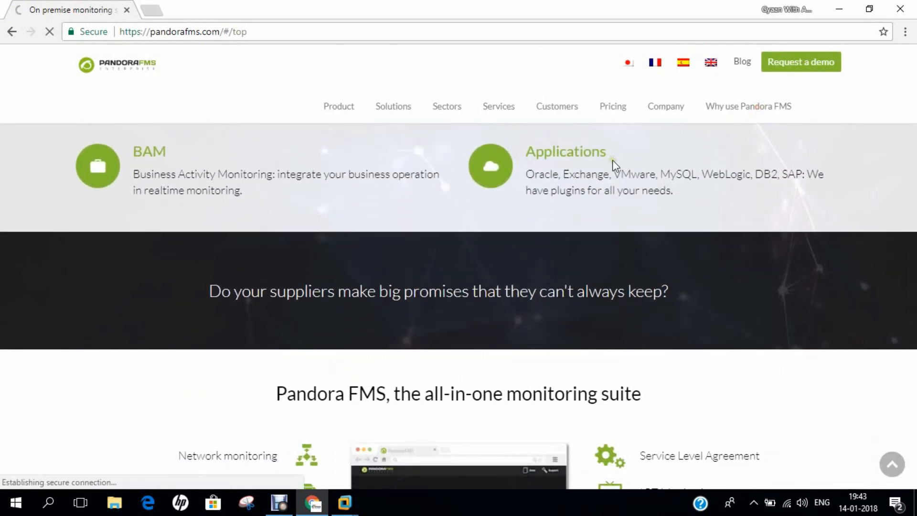
click(748, 106)
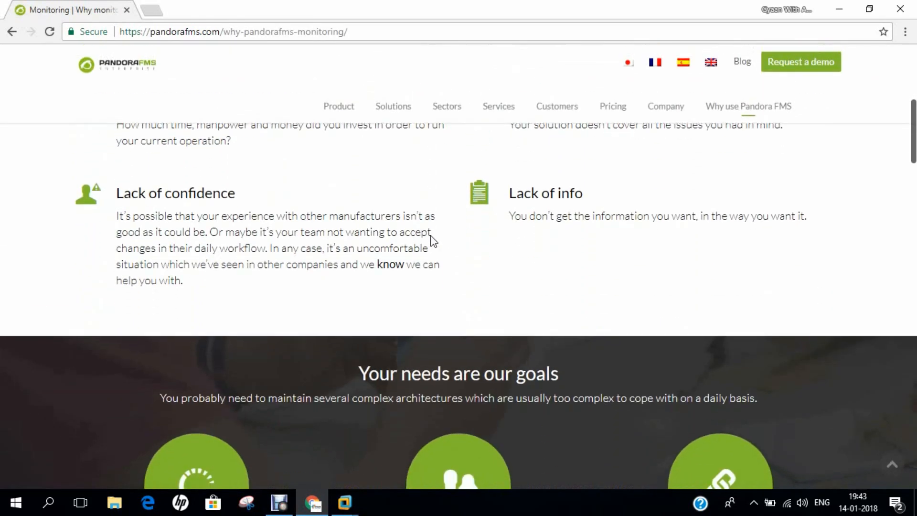
scroll(up, 3)
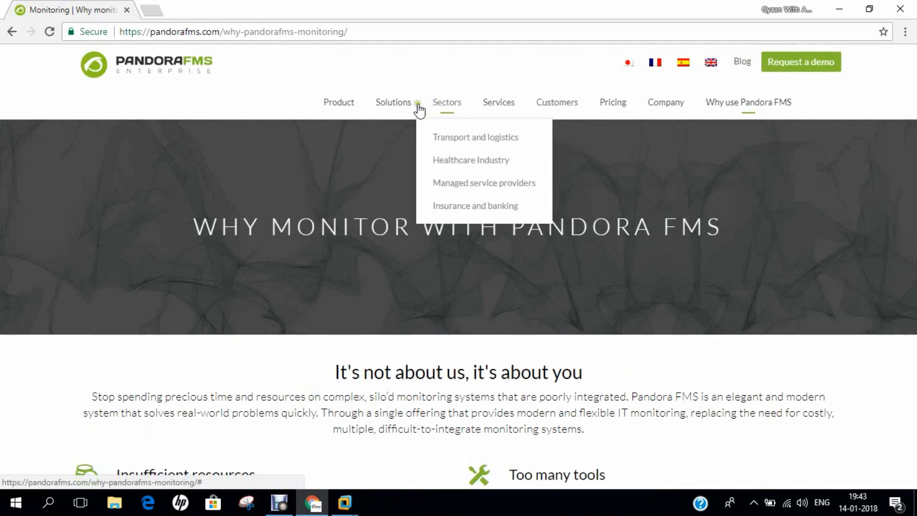
mouse_move(393, 102)
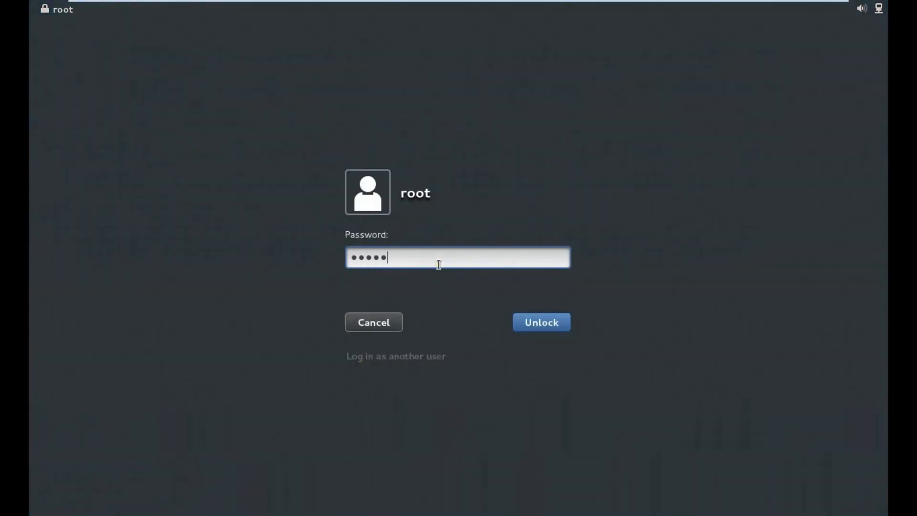
- Unlock the root session to reveal the CentOS 7 desktop
click(540, 322)
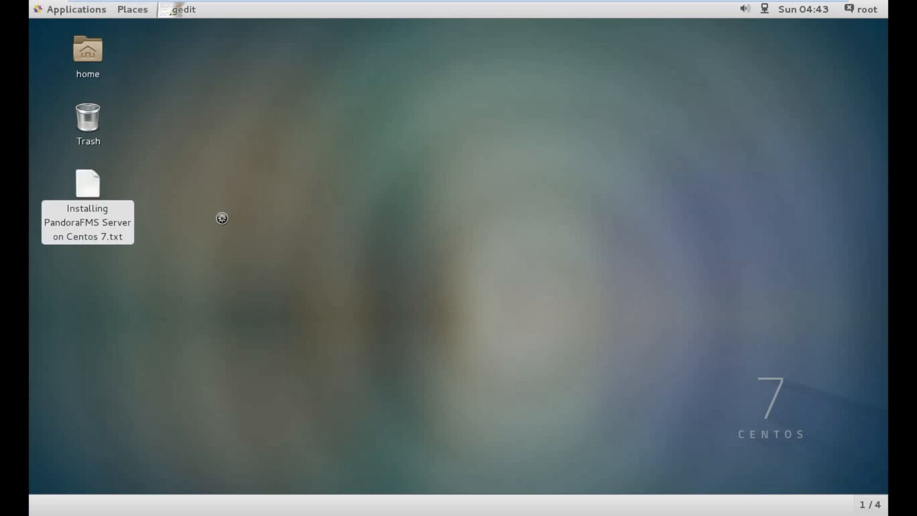
mouse_move(263, 173)
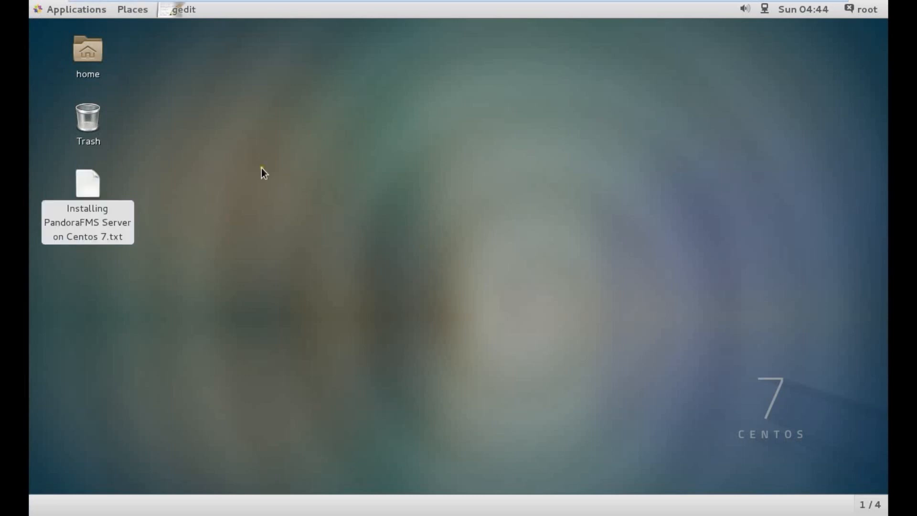
- Open 'Installing PandoraFMS Server on Centos 7.txt' in gedit and focus the notes
double_click(87, 183)
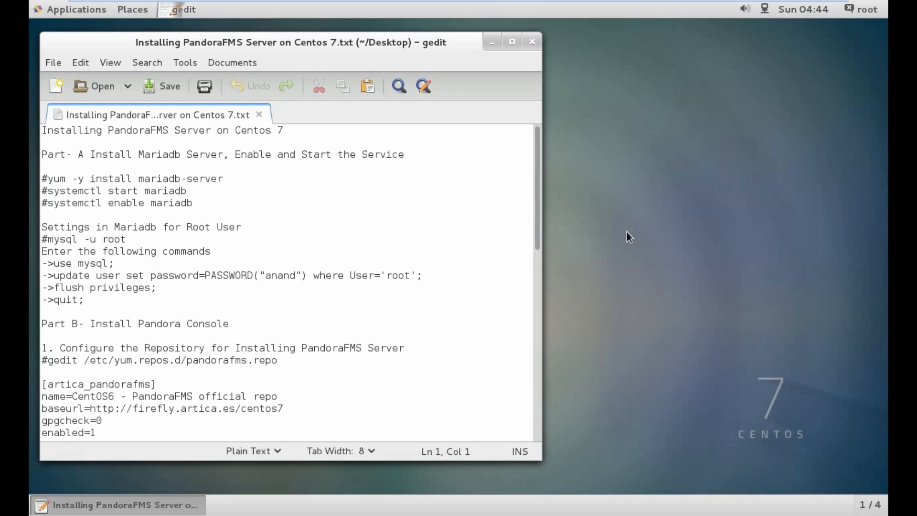
click(42, 130)
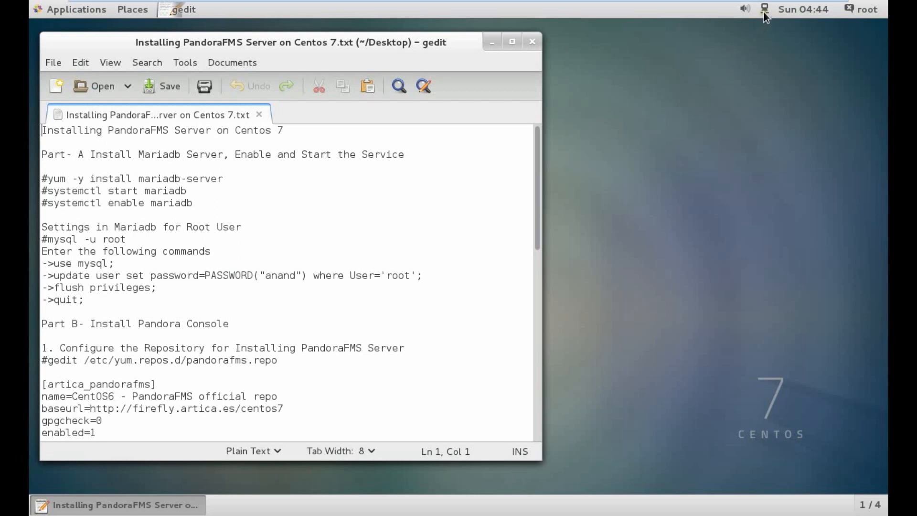
click(763, 9)
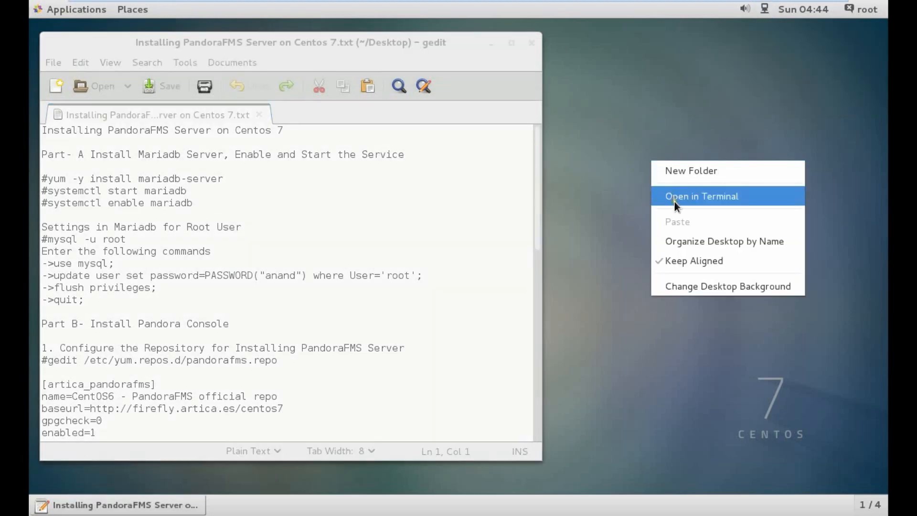
- Open a root GNOME Terminal beside the installation notes
click(701, 195)
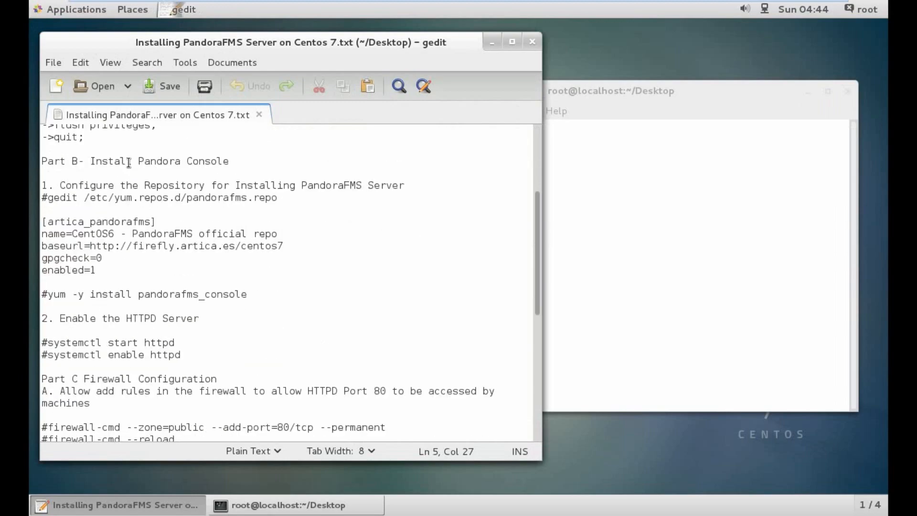
scroll(down, 3)
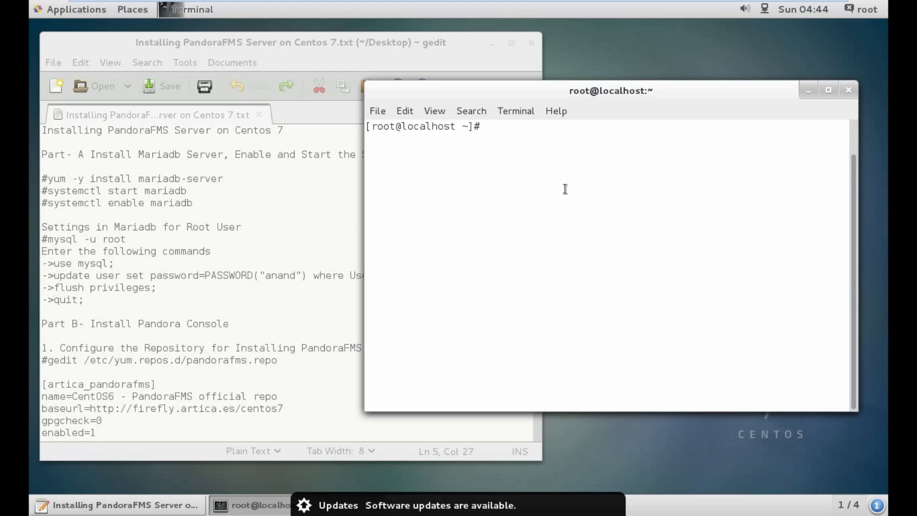
text(ifconfig)
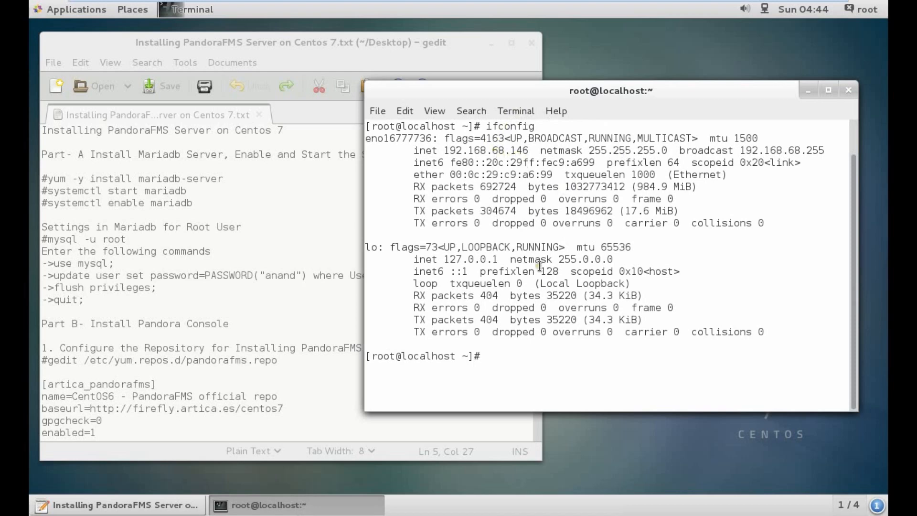
text(ping g)
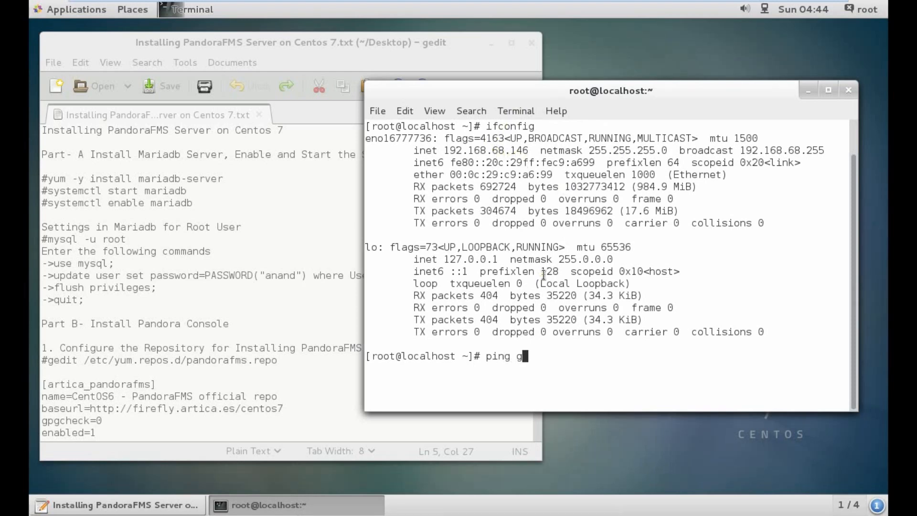
text(-c 3 www.google.com)
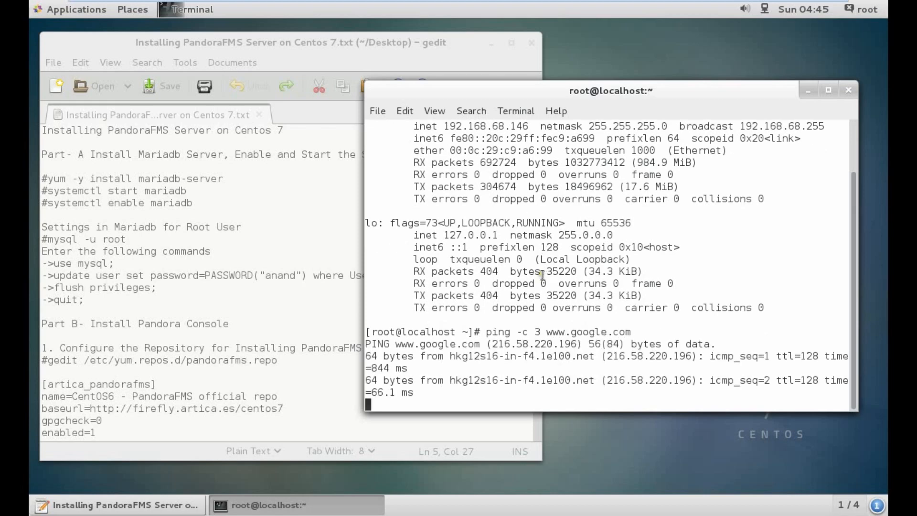
text(cl)
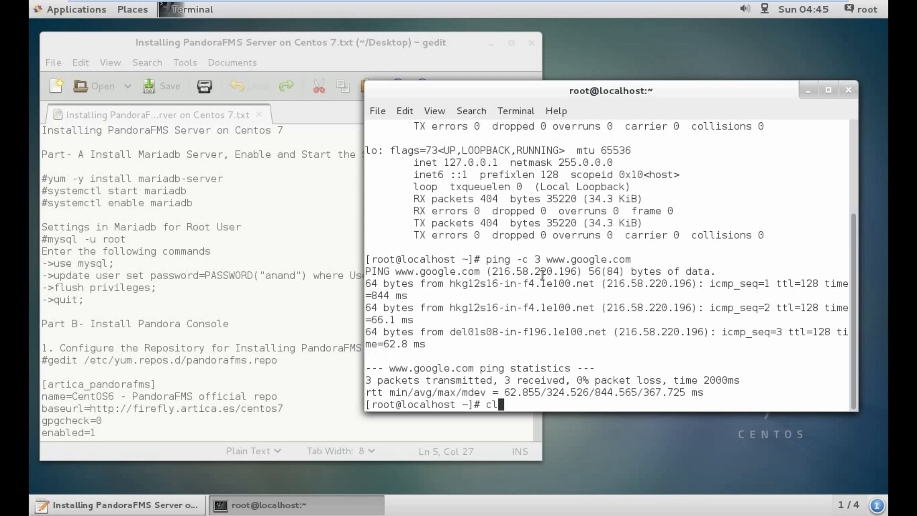
key(Return)
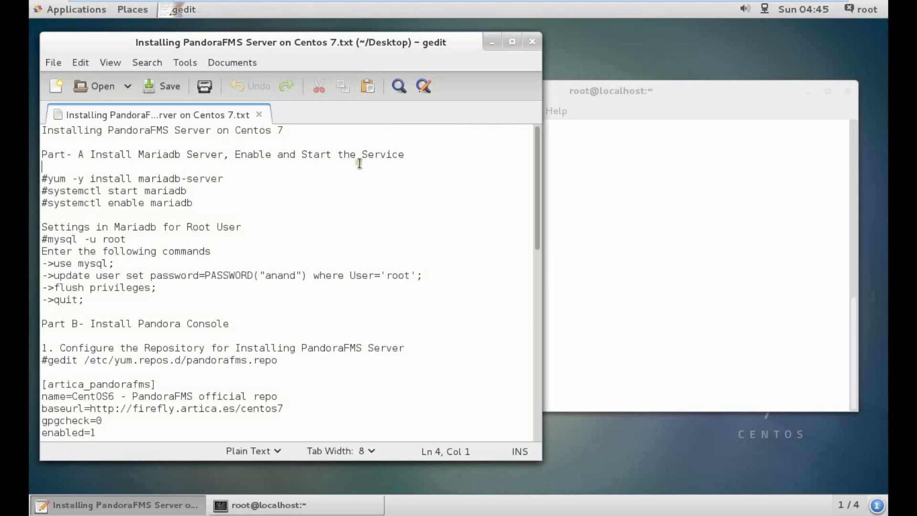
- Check the notes' next step and begin the yum command in the terminal
double_click(123, 202)
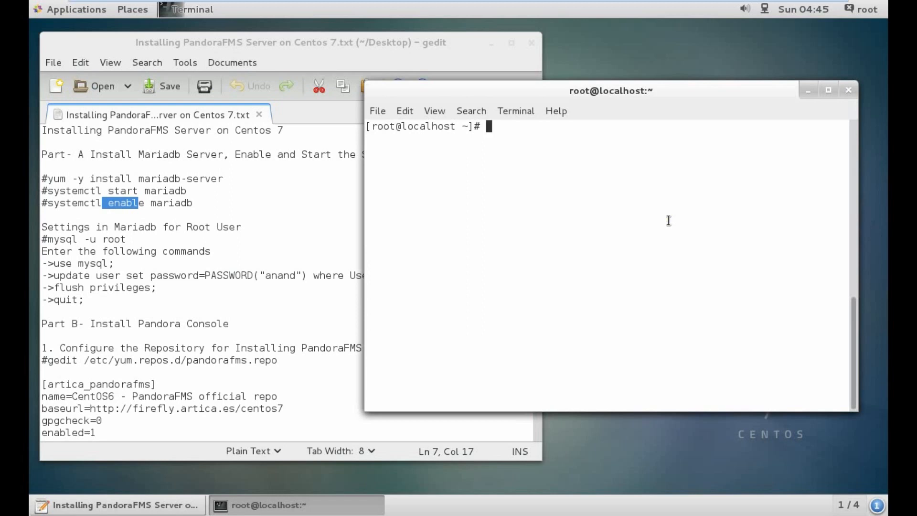
text(yum)
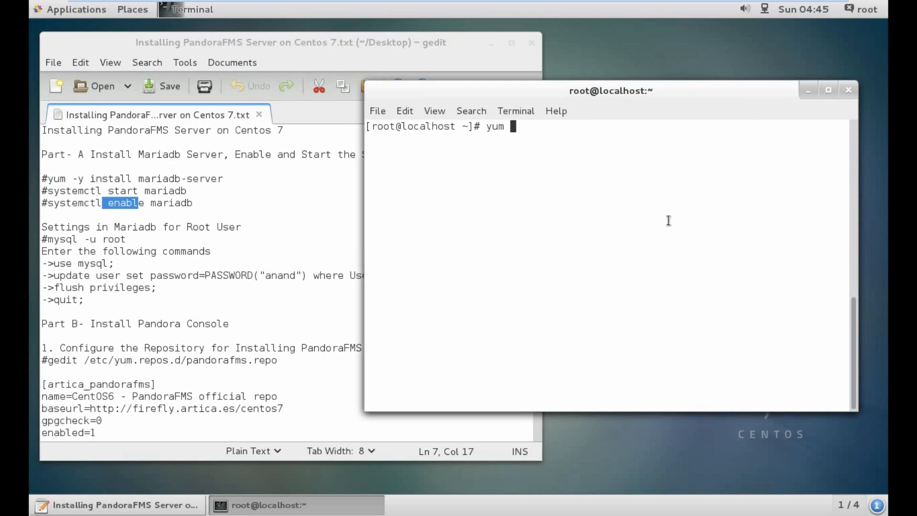
- Run yum -y install mariadb-server and let it finish with Complete!
text(-y)
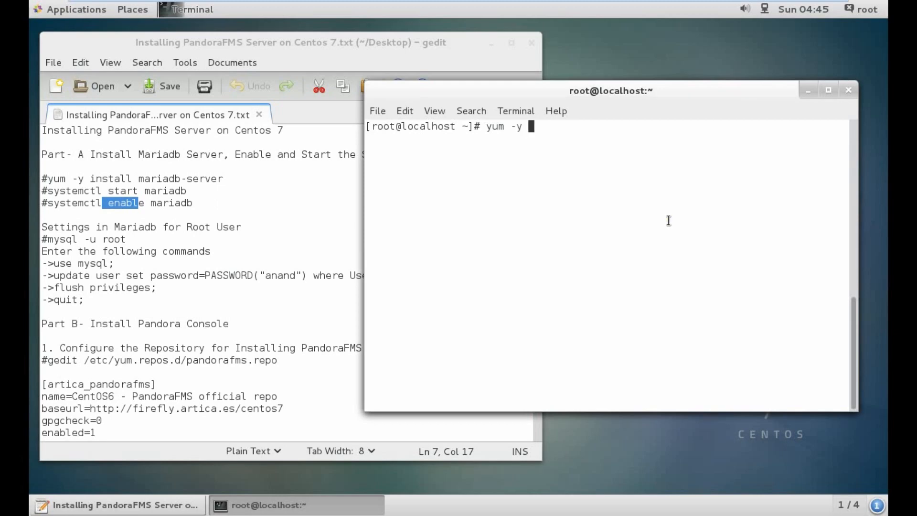
text(install ma)
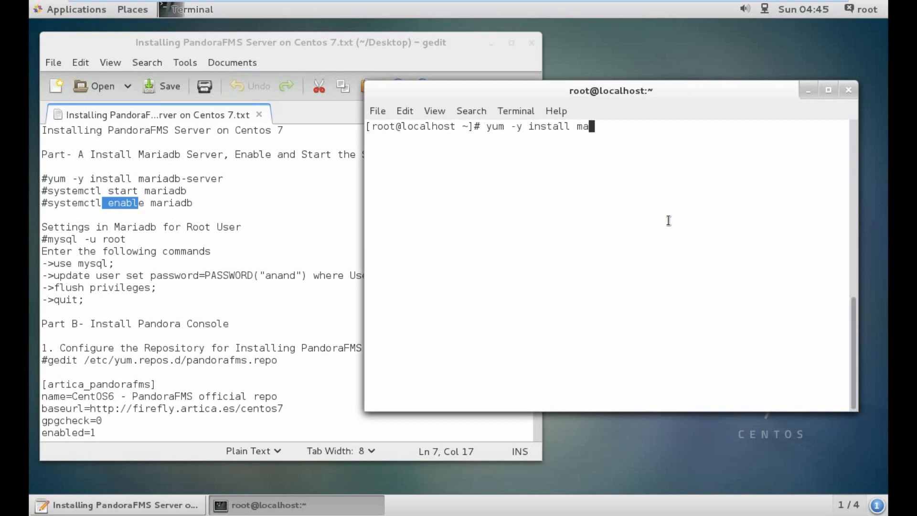
text(riad)
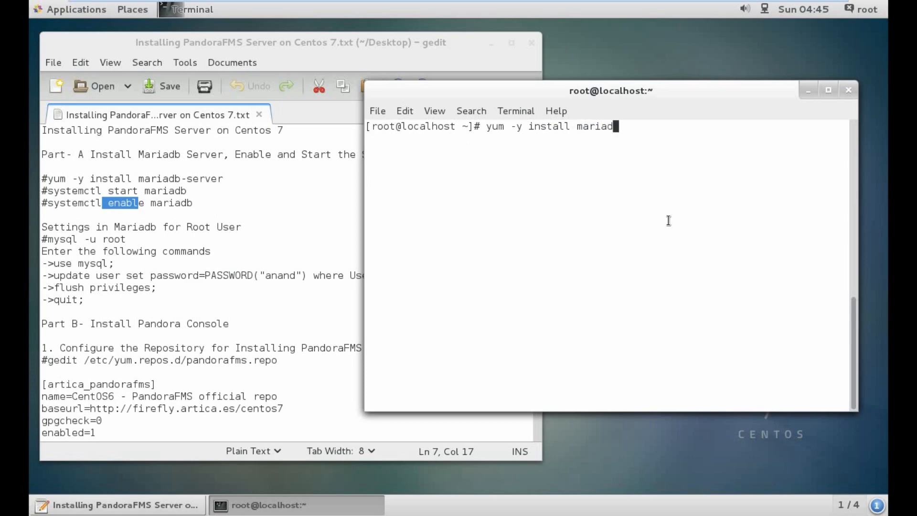
text(b-server)
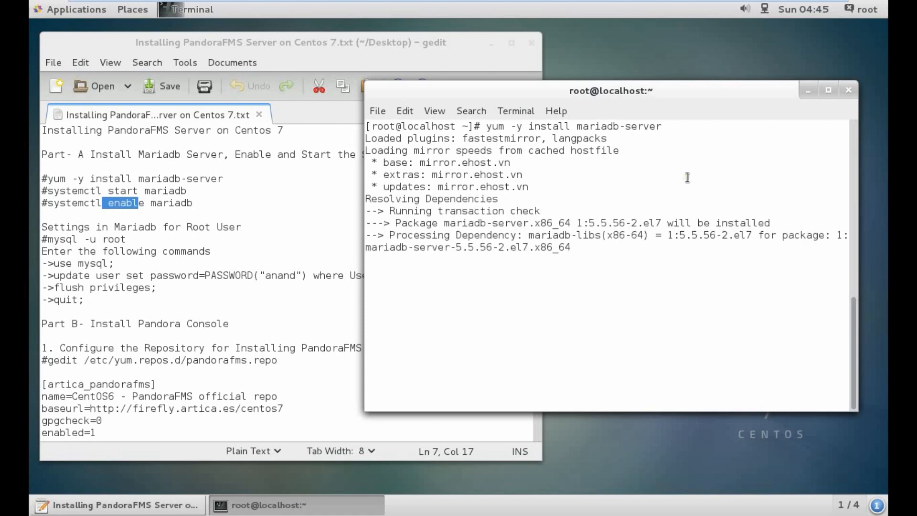
scroll(down, 3)
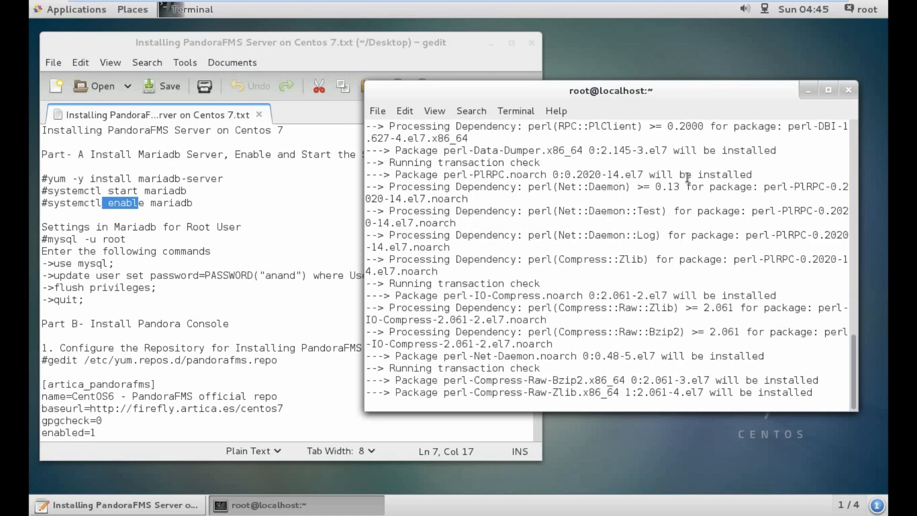
scroll(down, 3)
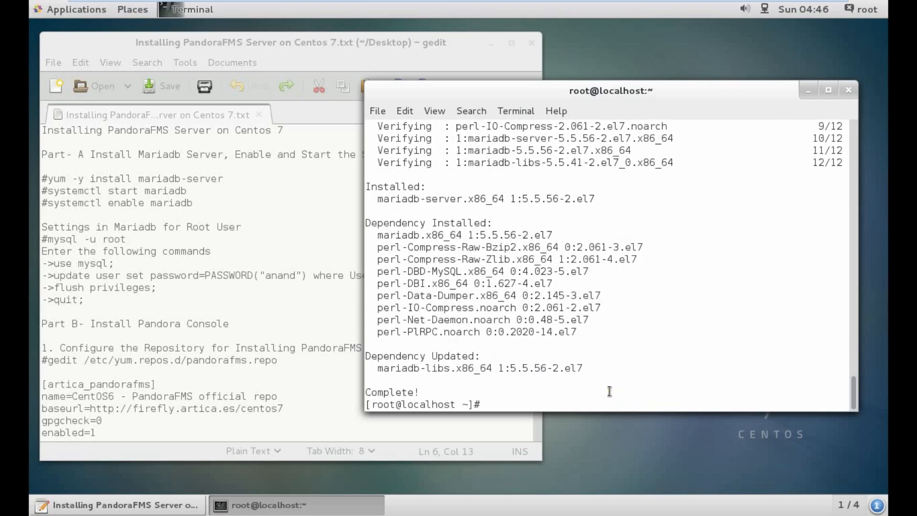
- Start mariadb with systemctl and confirm its status is active (running)
text(s)
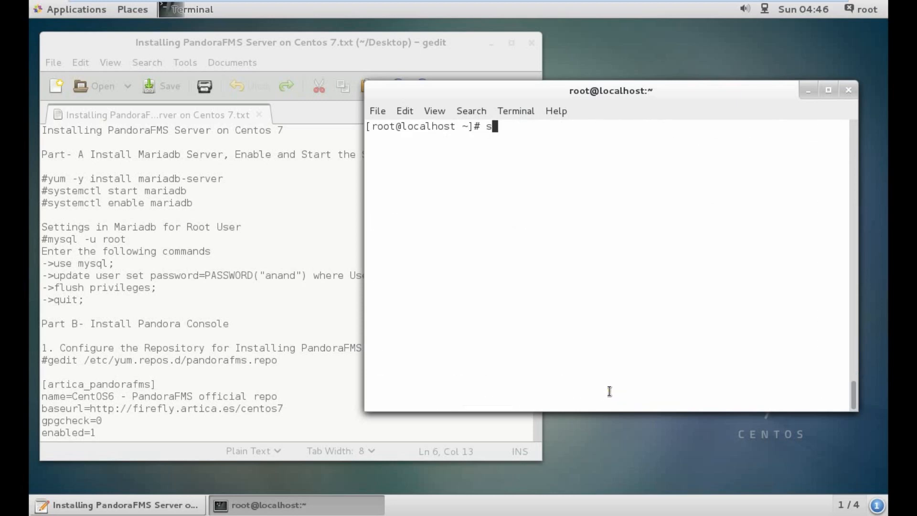
text(ystem)
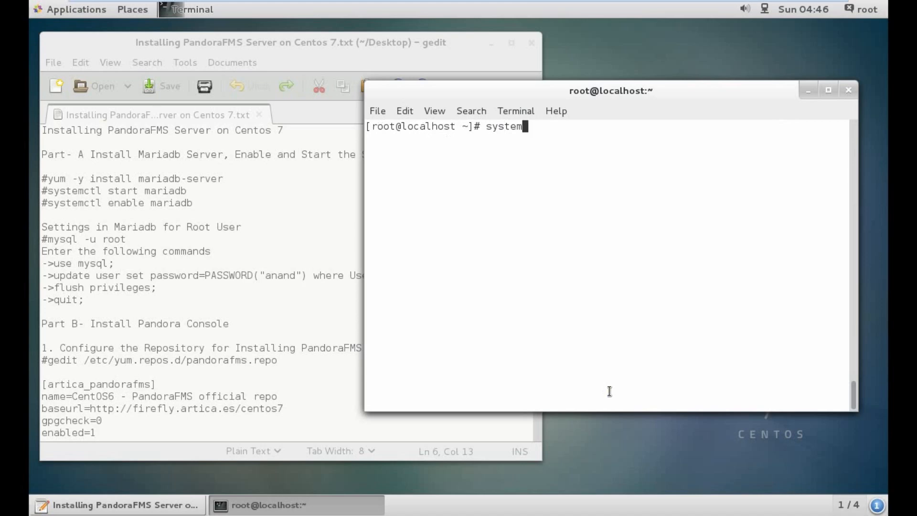
text(ctl ena)
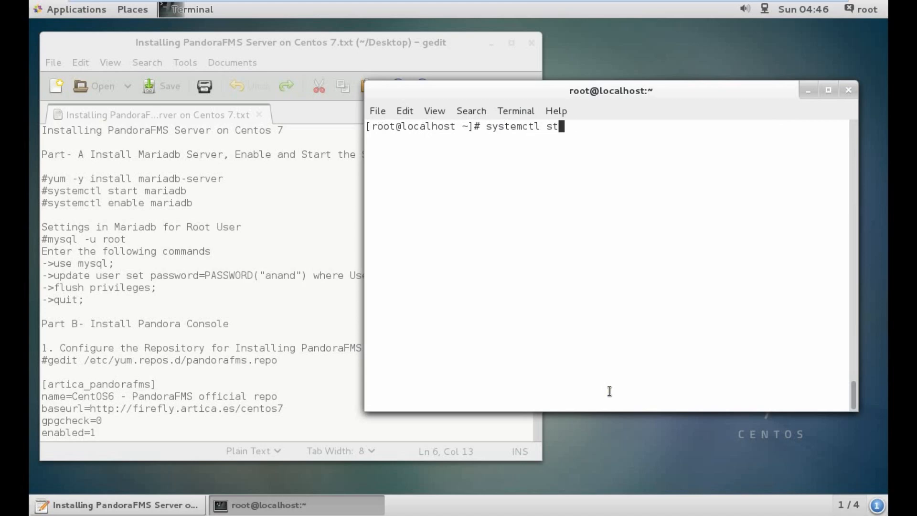
text(art mariadb)
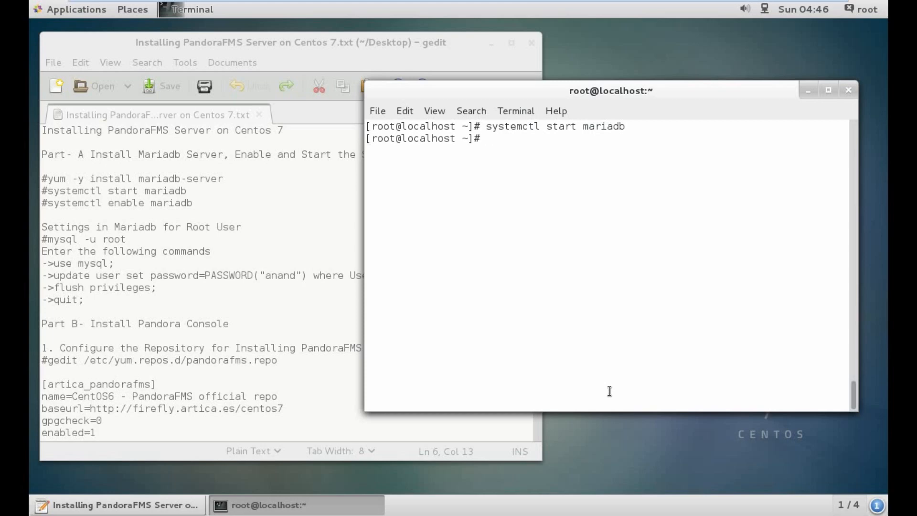
text(systemctl)
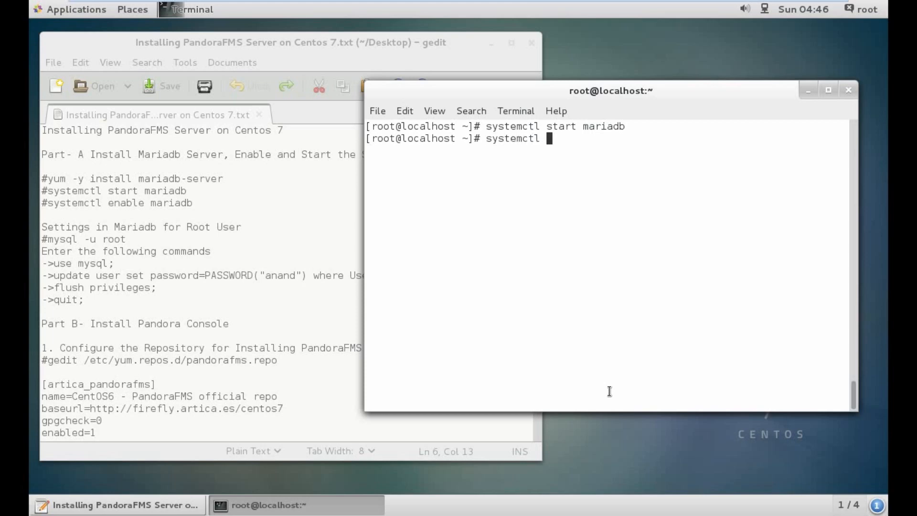
text(status ma)
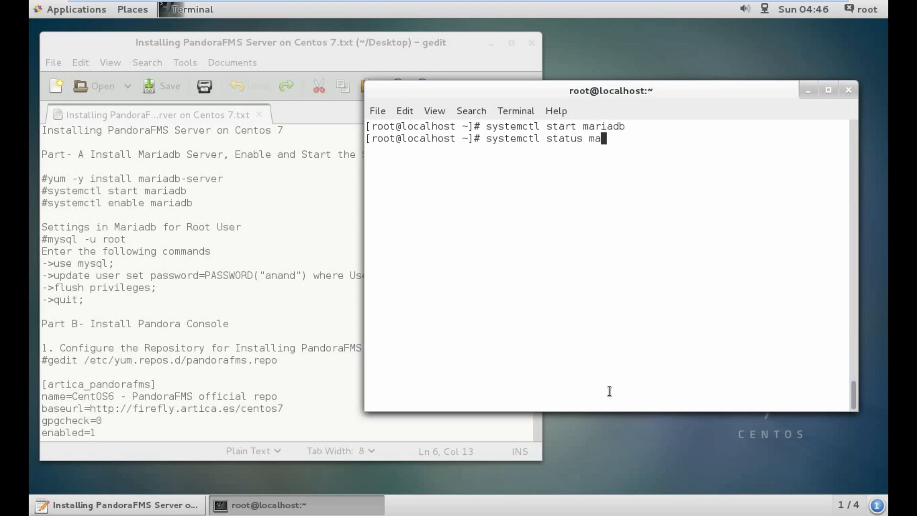
text(riadb)
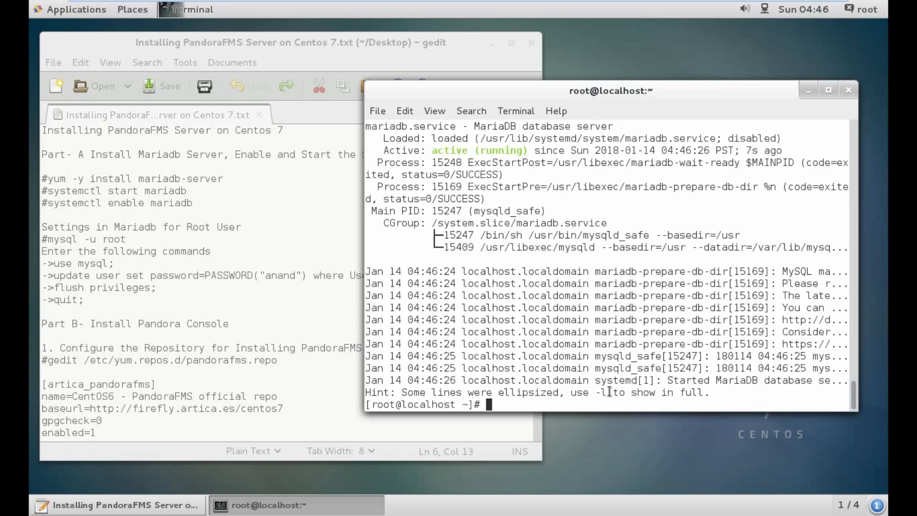
- Run systemctl enable mariadb so it starts at boot
text(syste)
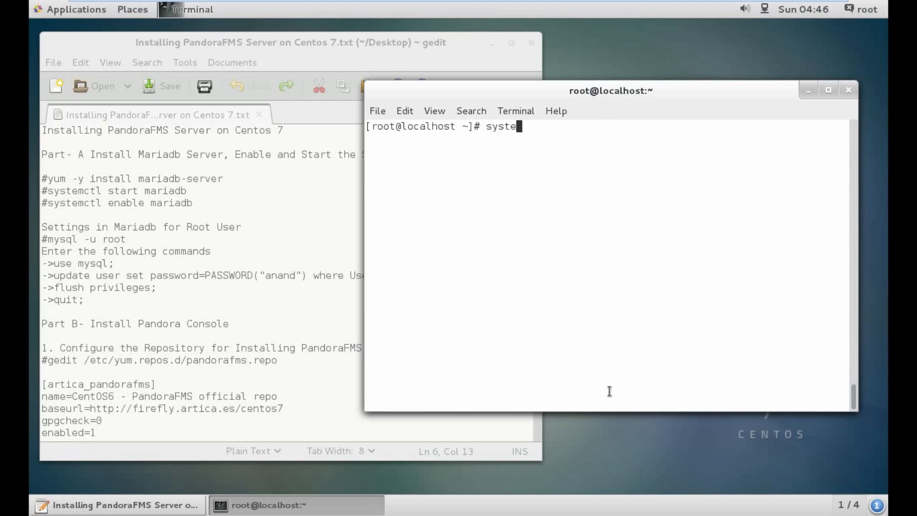
text(mctl enable)
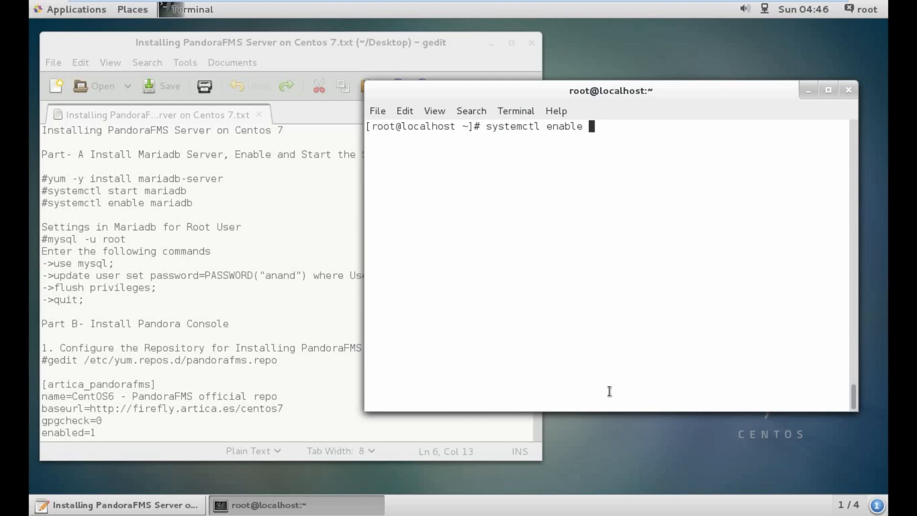
text(mariadb)
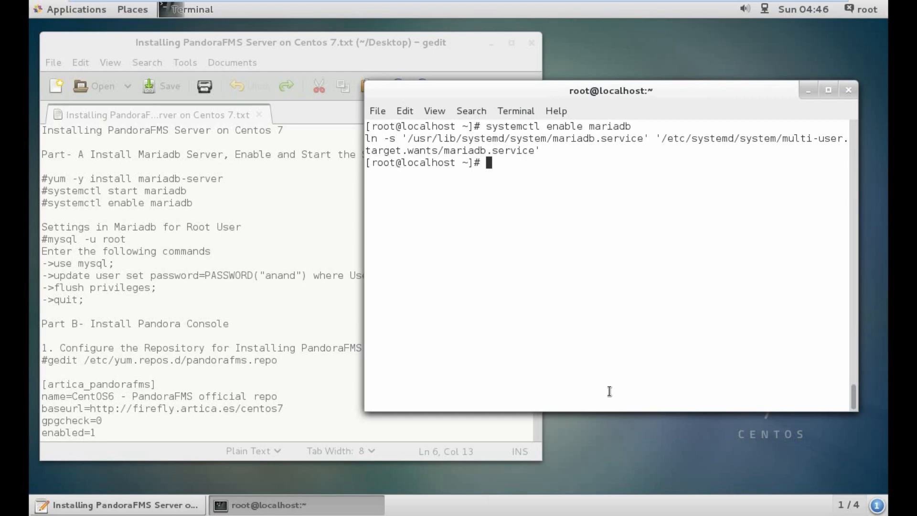
- Set a root password in the mysql database, flush privileges, then verify login with mysql -u root -p
text(mysql)
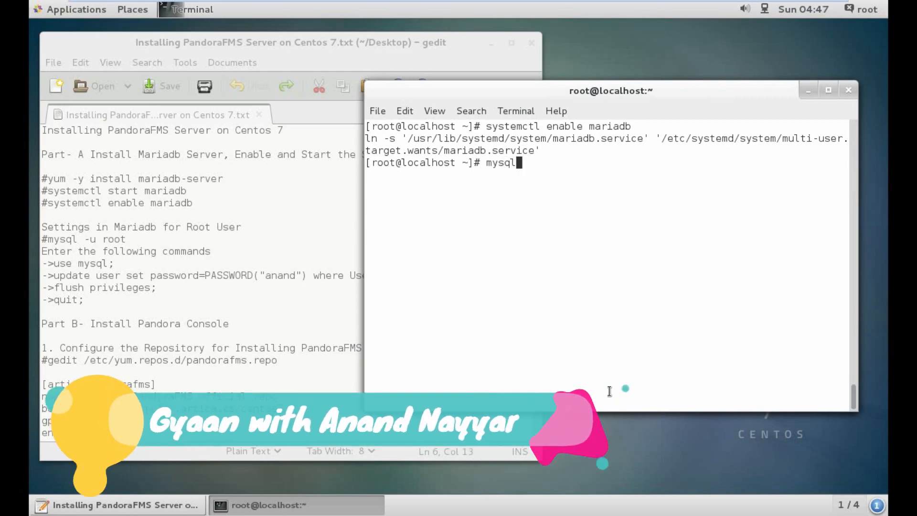
text(-u root)
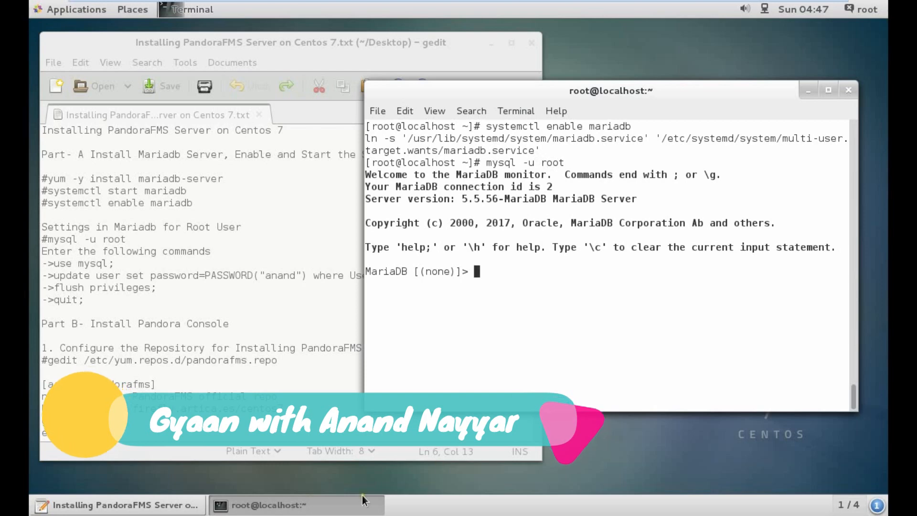
click(116, 505)
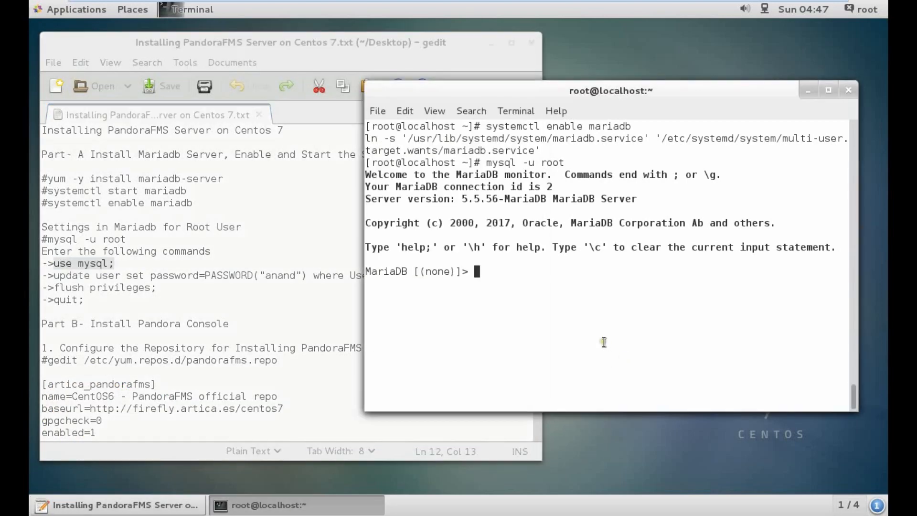
text(use mysql;)
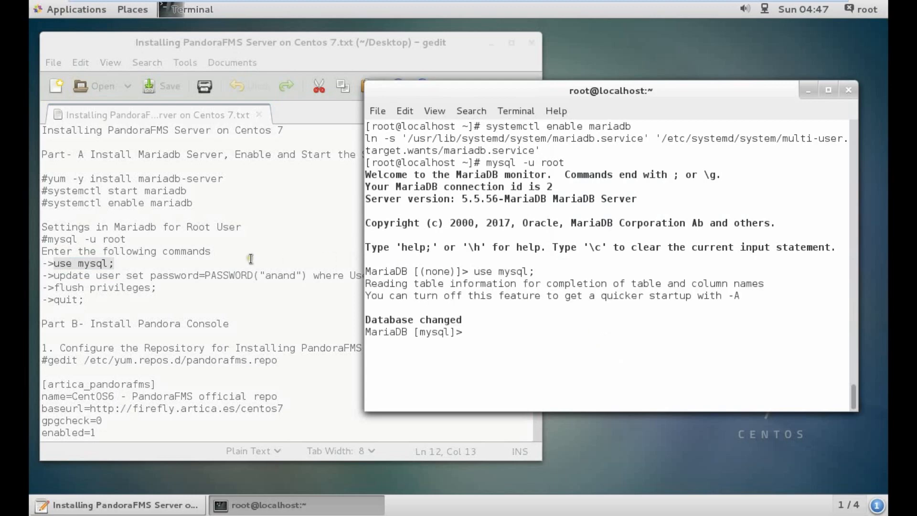
double_click(68, 275)
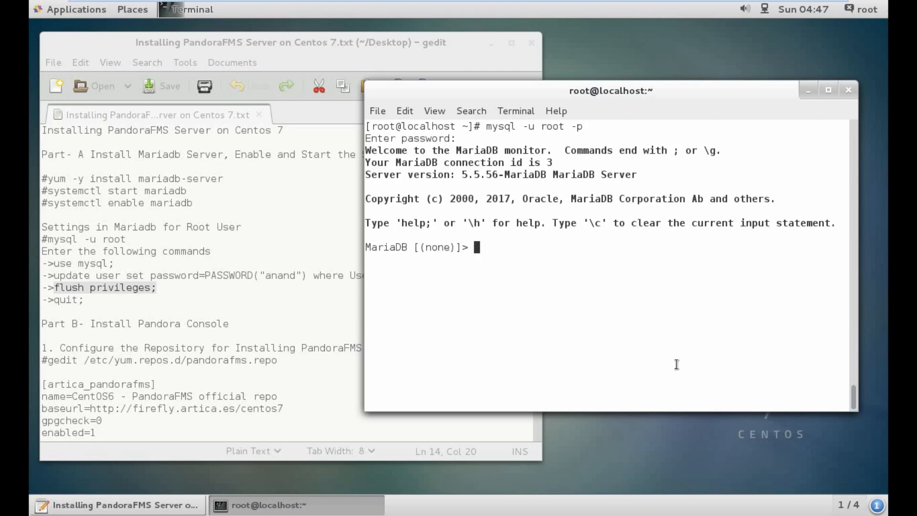
text(exit)
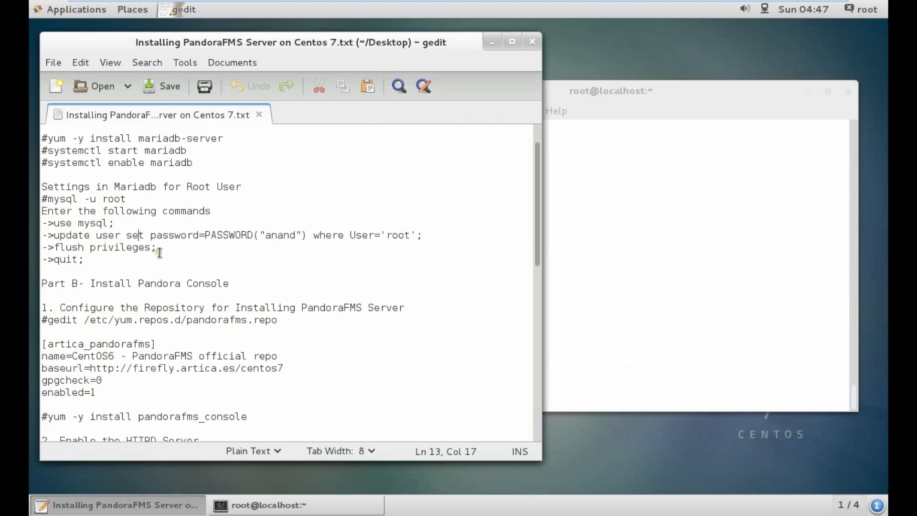
- Create /etc/yum.repos.d/pandorafms.repo with the [artica_pandorafms] block and save it
scroll(down, 3)
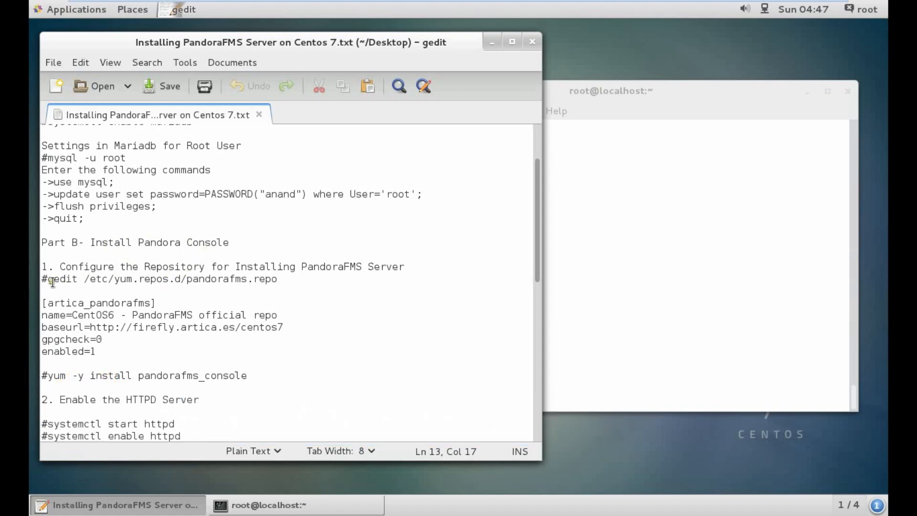
drag(48, 279, 280, 279)
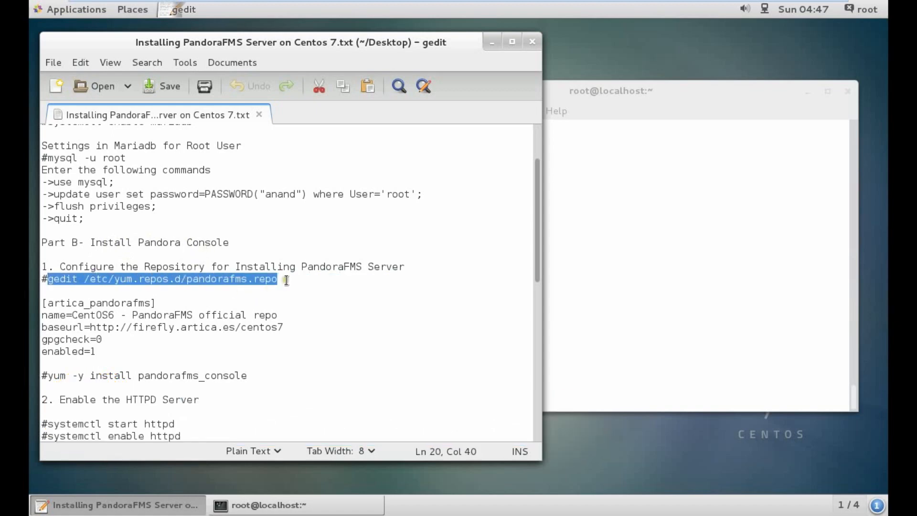
click(267, 504)
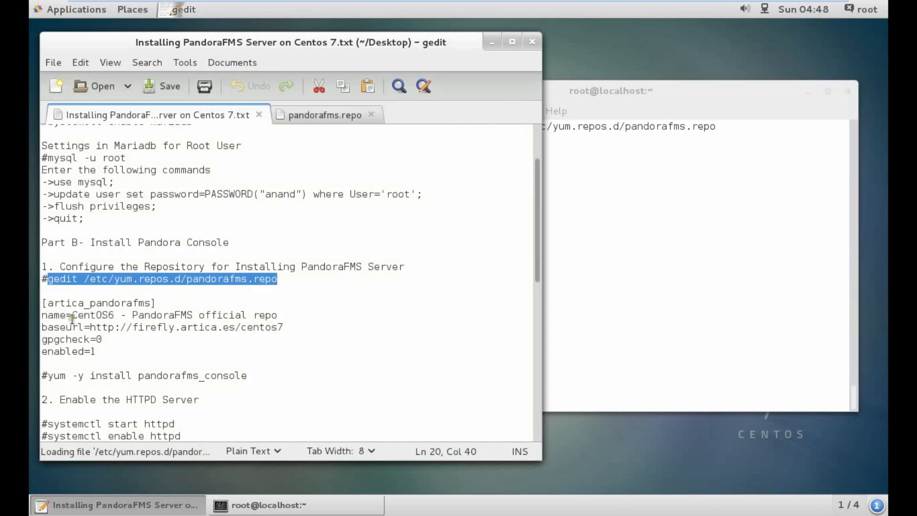
drag(41, 303, 100, 352)
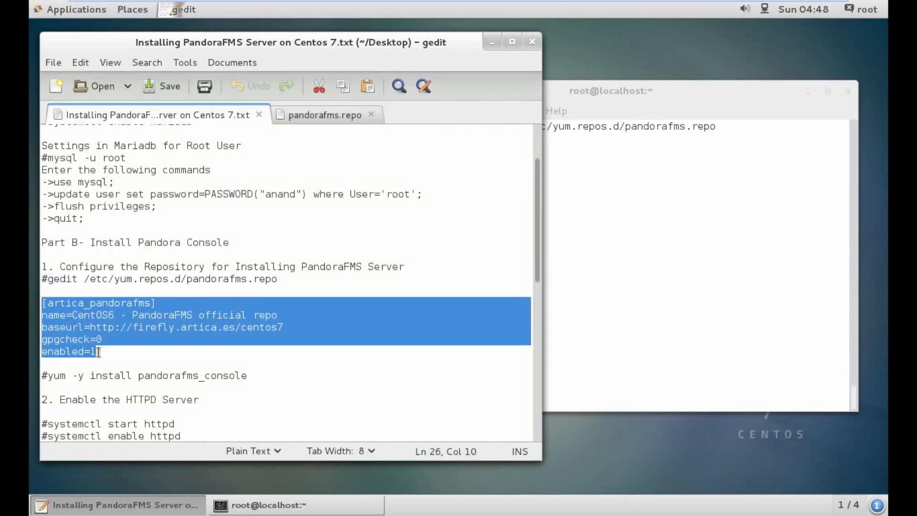
click(325, 114)
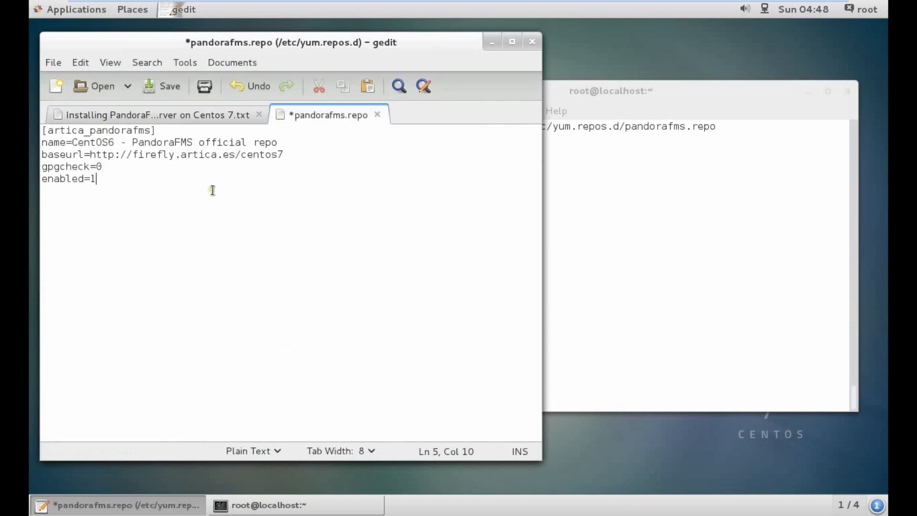
click(169, 86)
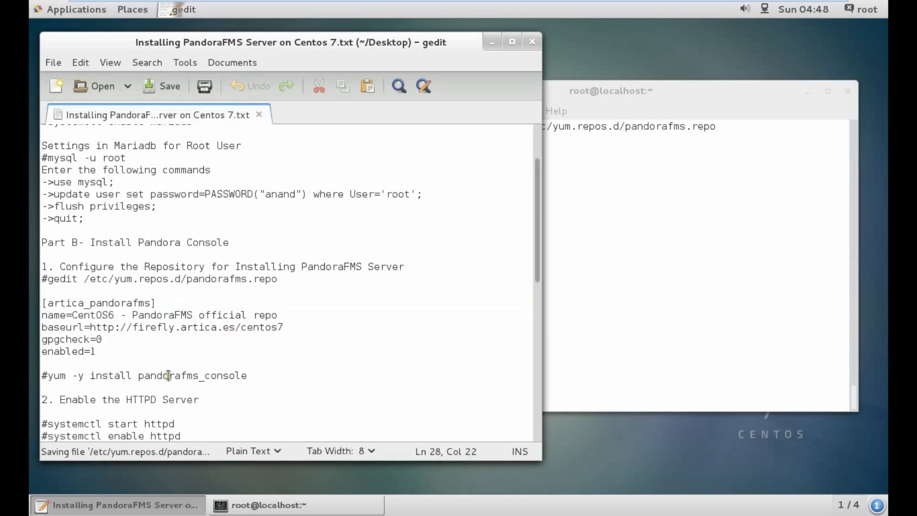
- Run yum -y install pandorafms_console and let the dependencies install
drag(42, 374, 226, 375)
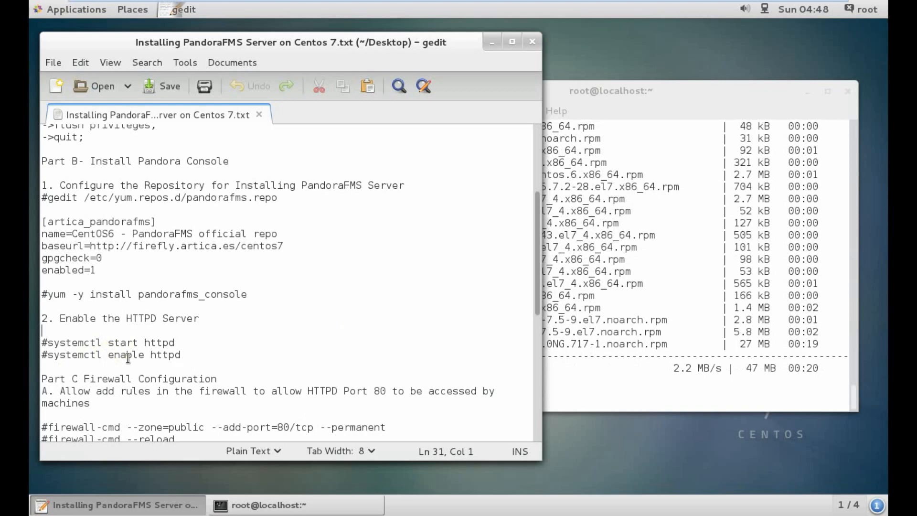
click(611, 91)
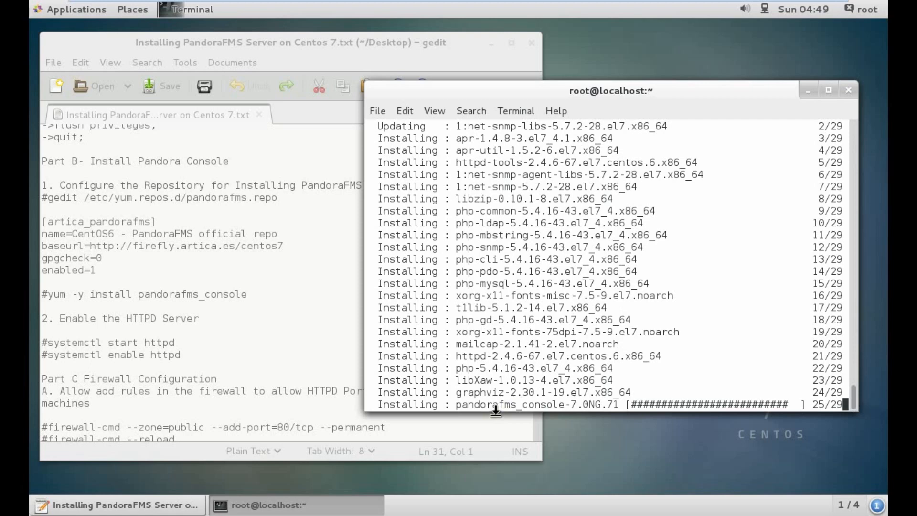
mouse_move(507, 395)
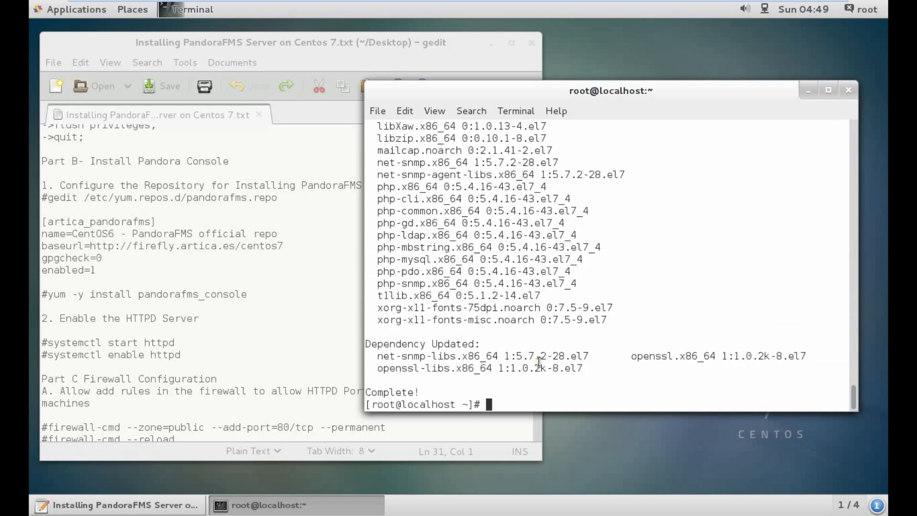
- Run systemctl start httpd and systemctl status httpd, then begin systemctl enable httpd
text(system)
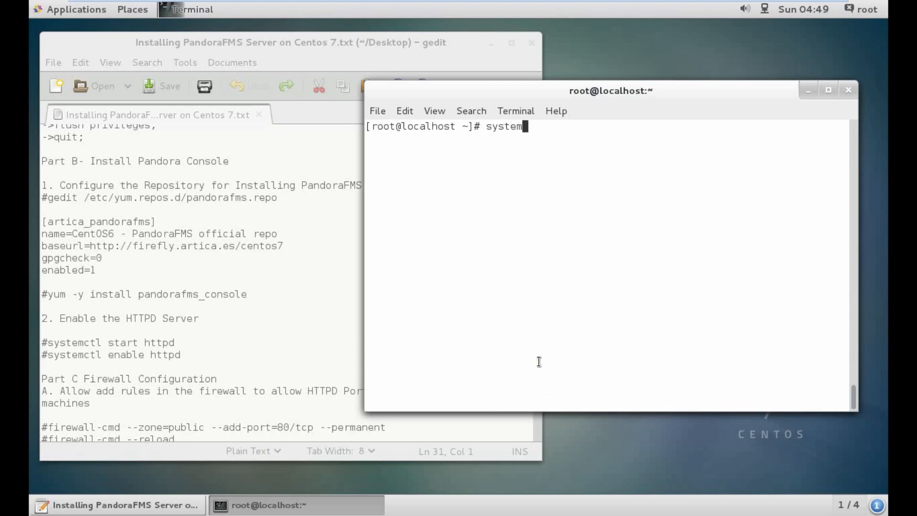
text(ctl start httpd)
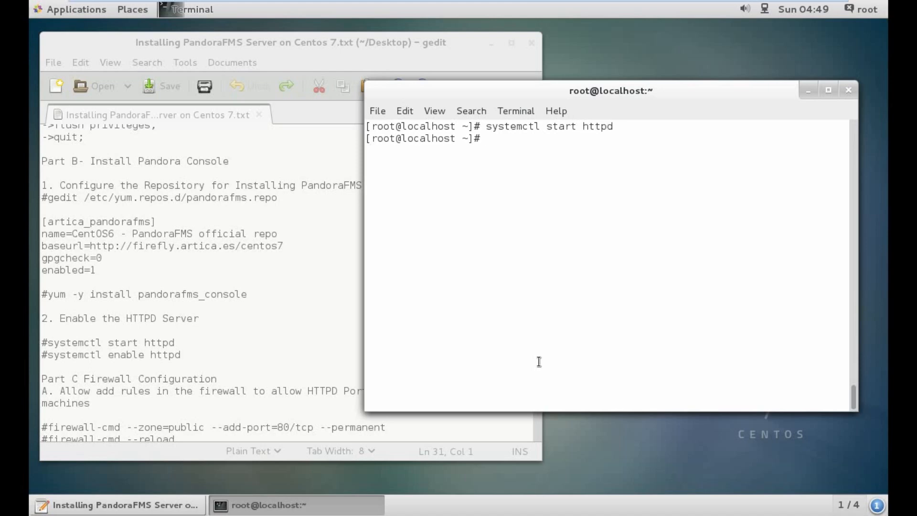
text(systemctl status httpd)
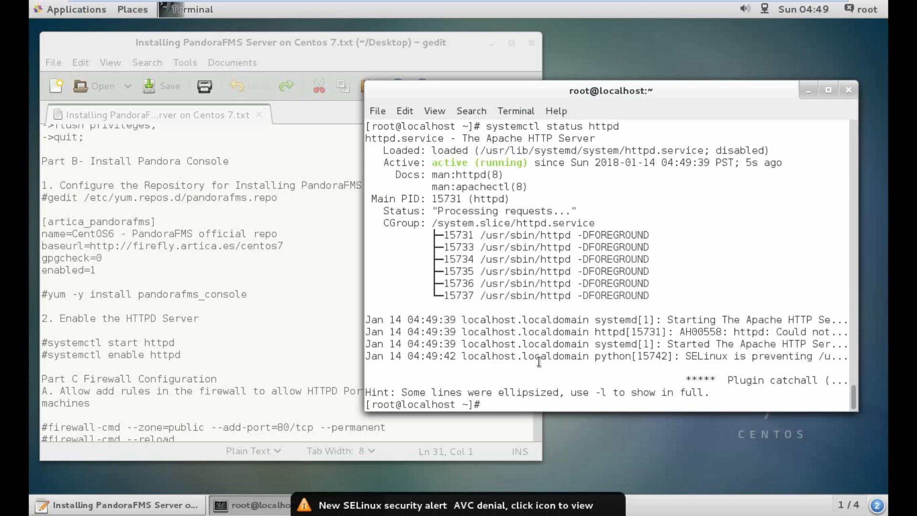
text(systemctl)
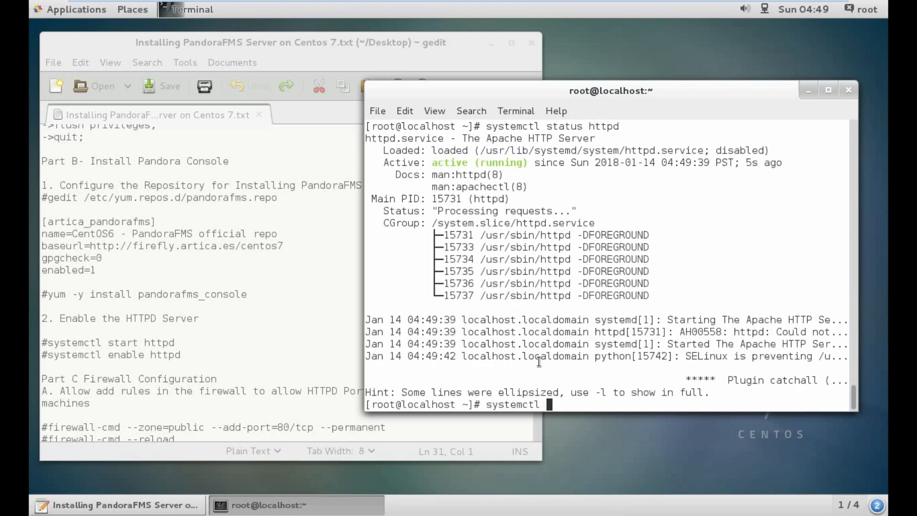
text(enable http)
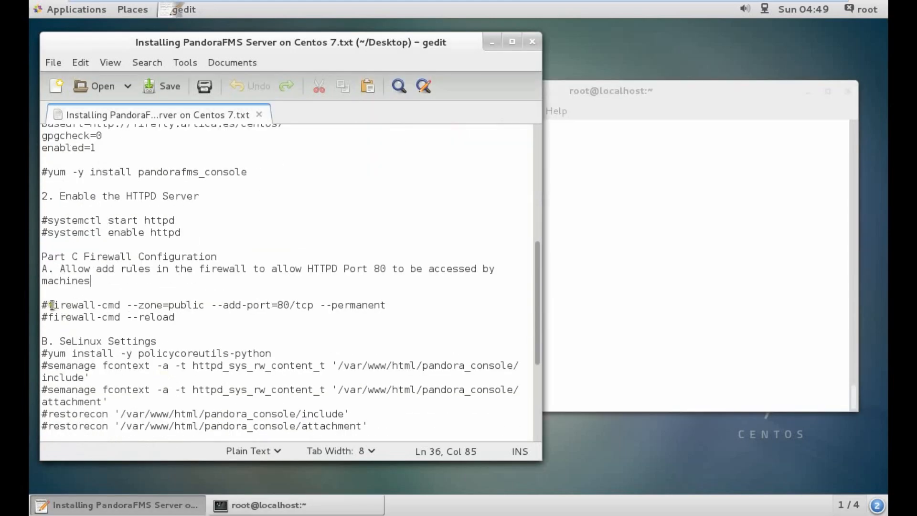
- Run firewall-cmd --zone=public --add-port=80/tcp --permanent, then firewall-cmd --reload
drag(48, 304, 385, 305)
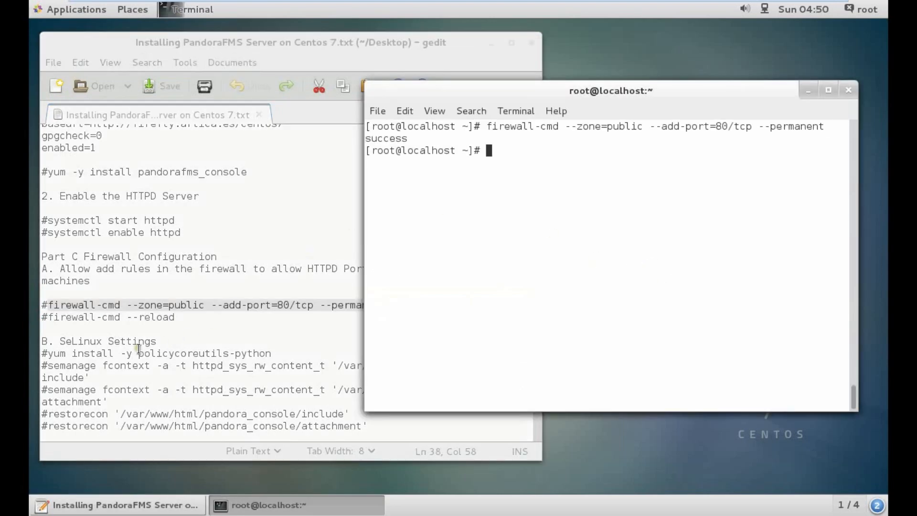
text(fireweall-cmd --reload)
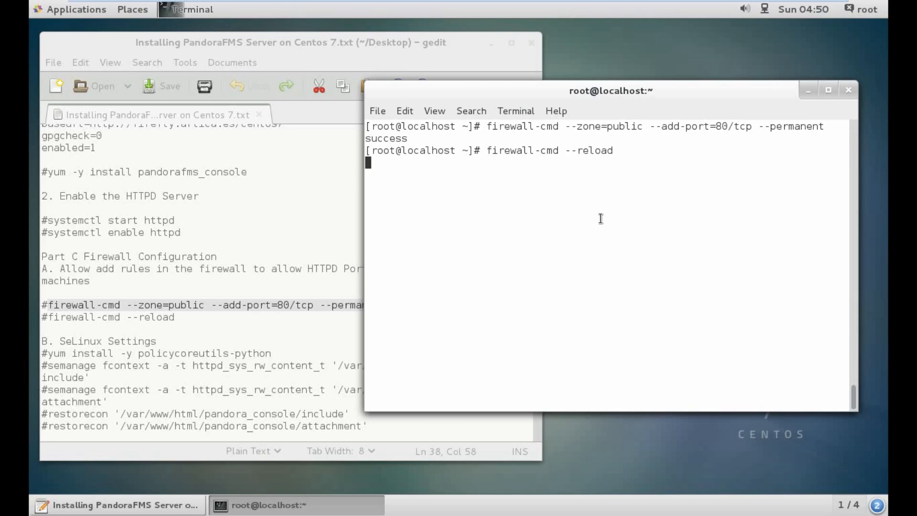
key(Return)
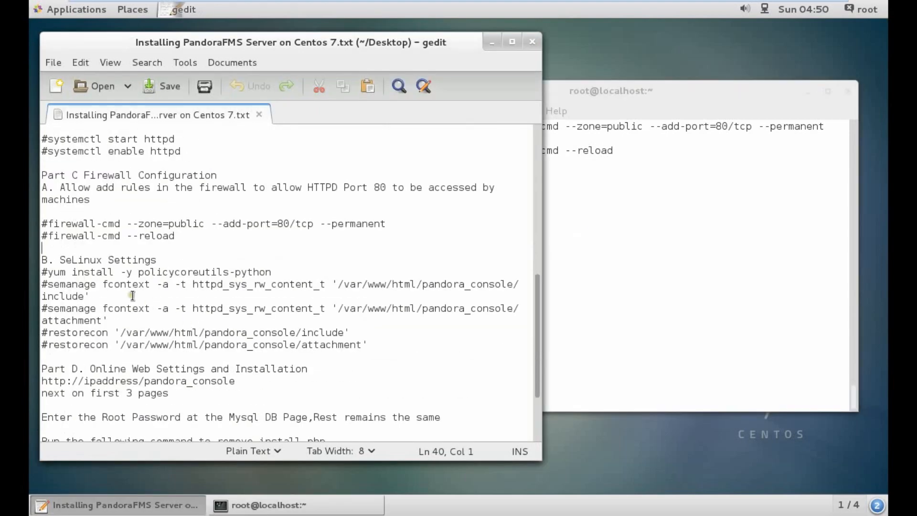
- Run yum install -y policycoreutils-python and wait for it to complete
drag(42, 272, 232, 272)
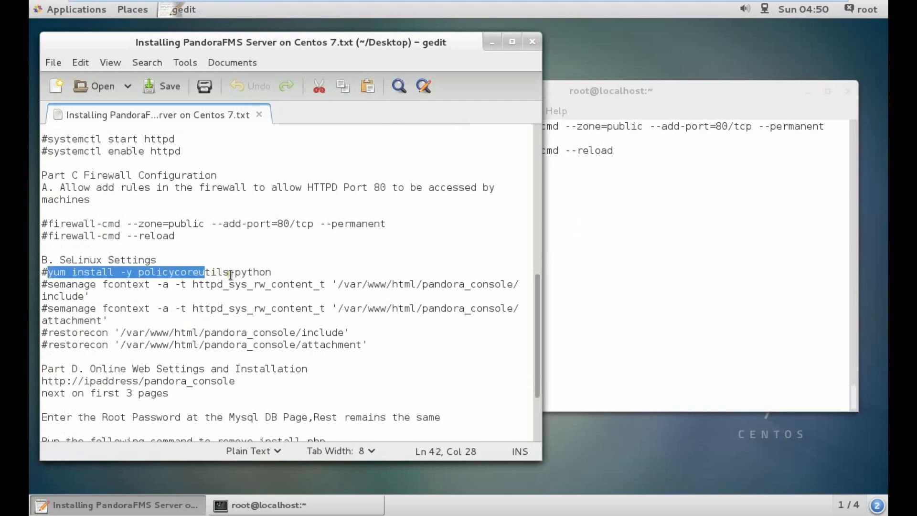
click(612, 90)
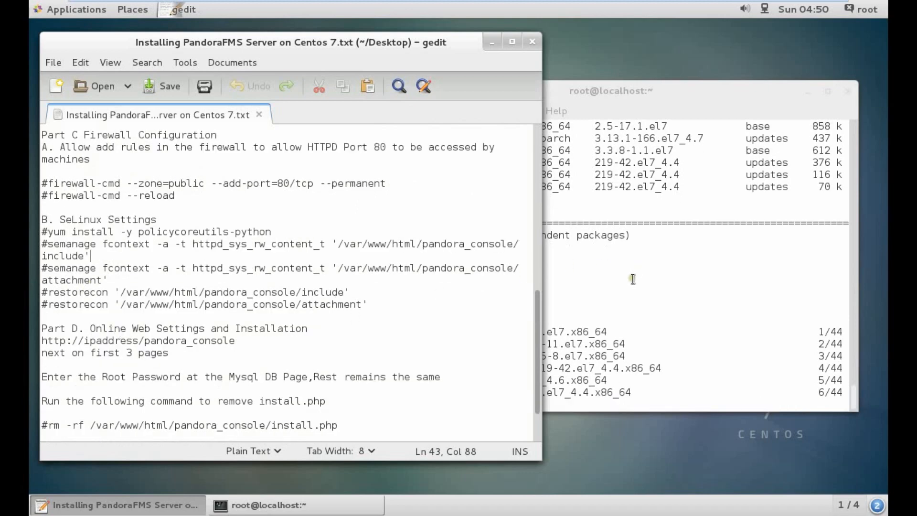
mouse_move(622, 294)
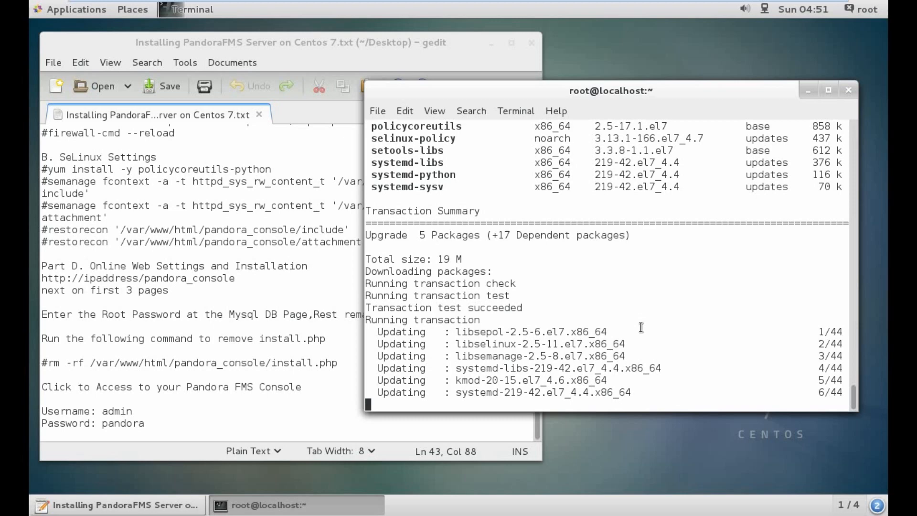
mouse_move(240, 314)
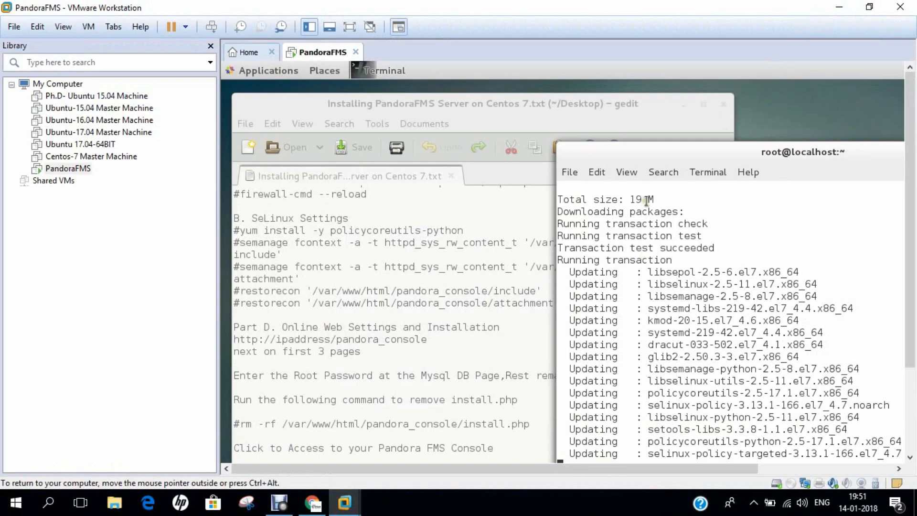
- Move the terminal left and switch the VMware virtual machine to full screen
drag(804, 152, 604, 103)
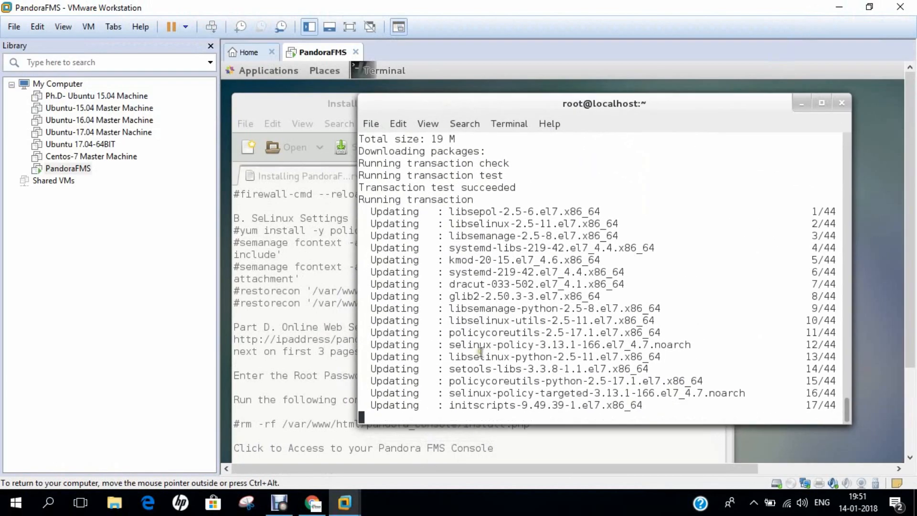
click(63, 26)
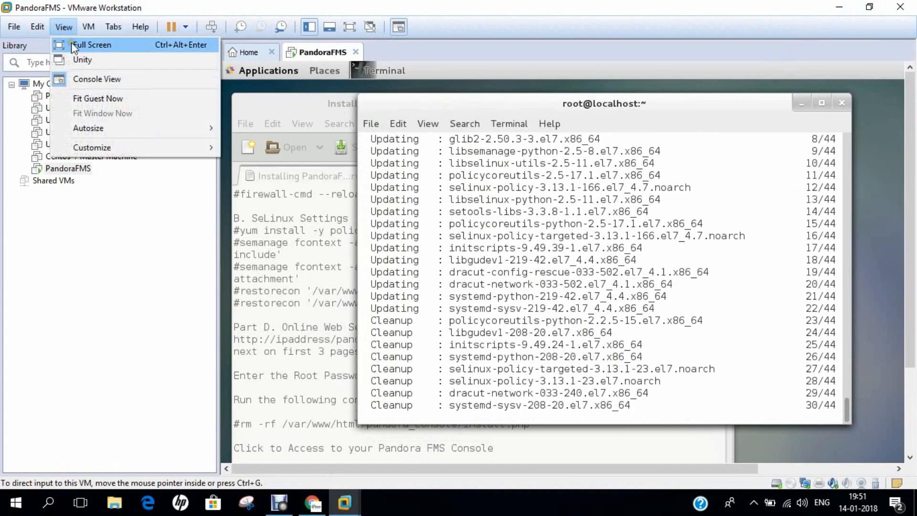
click(90, 45)
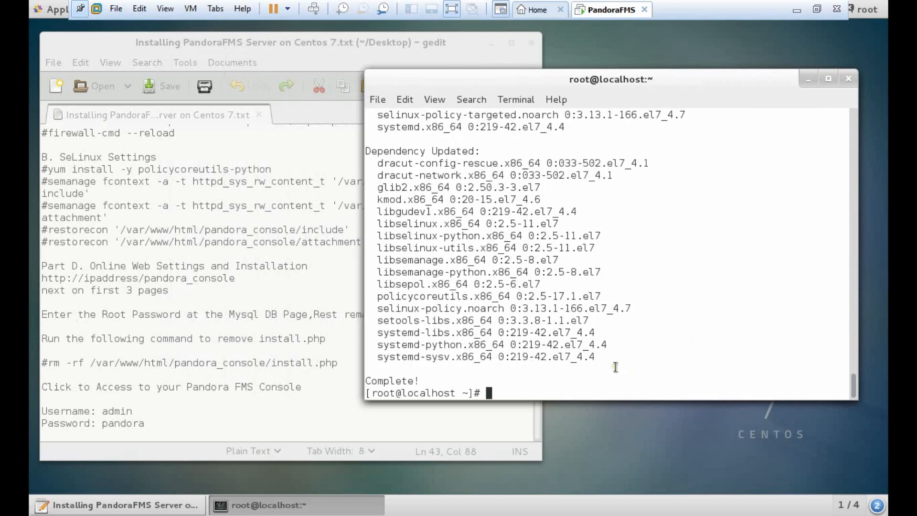
- Add the httpd_sys_rw_content_t SELinux context for /var/www/html/pandora_console/include
text(clear)
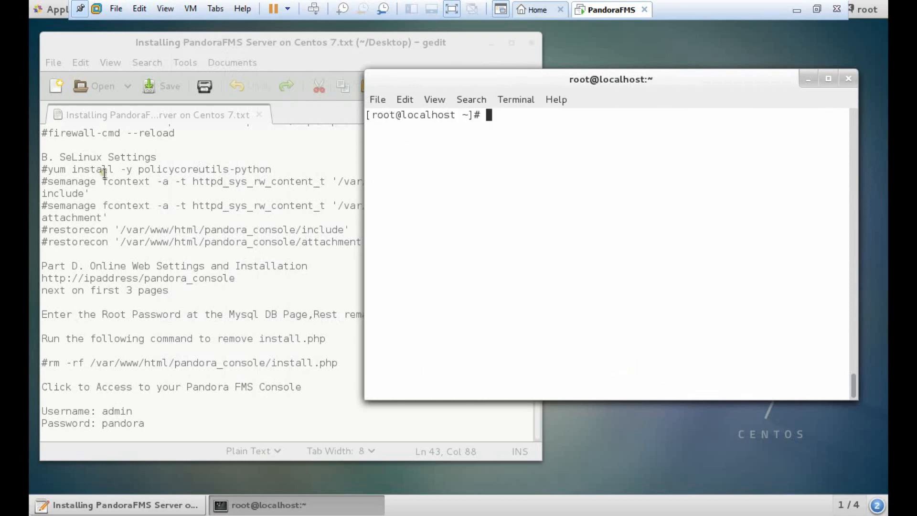
double_click(70, 181)
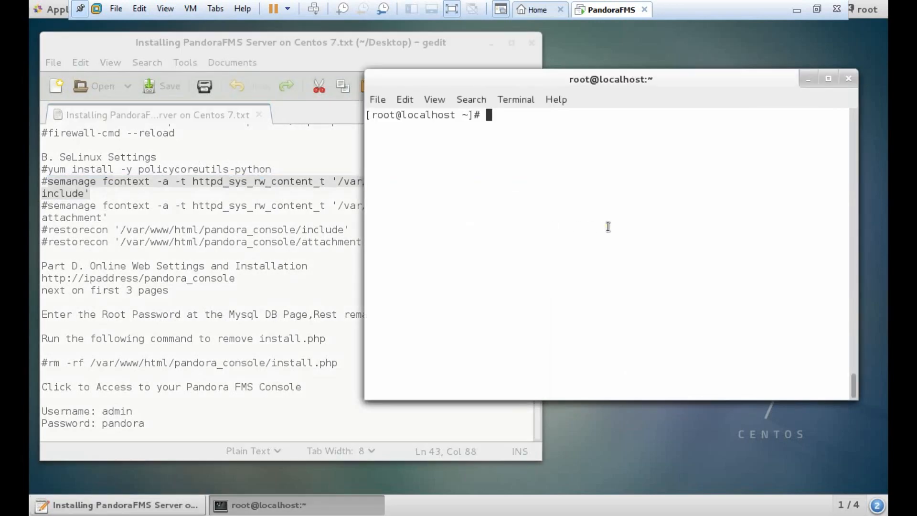
text(semanage fcontext -a -t httpd_sys_rw_content_t '/var/www/html/pandora_console/include')
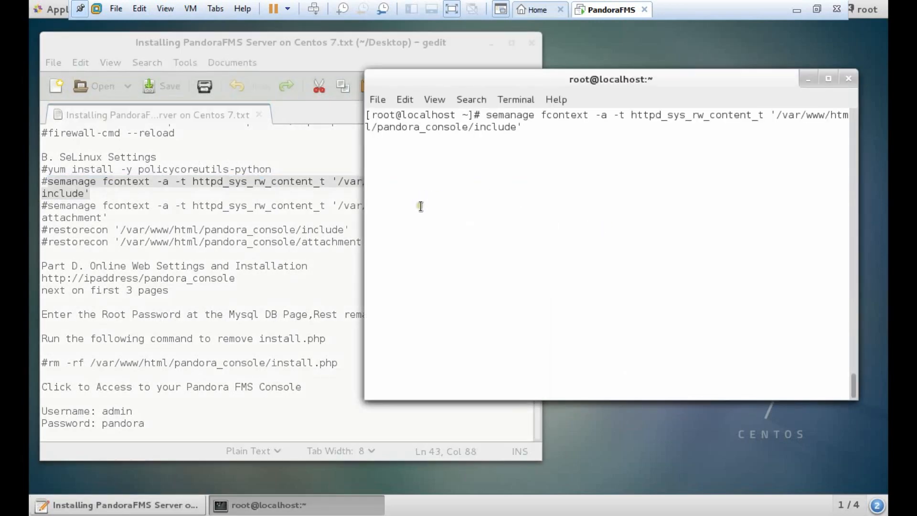
key(Return)
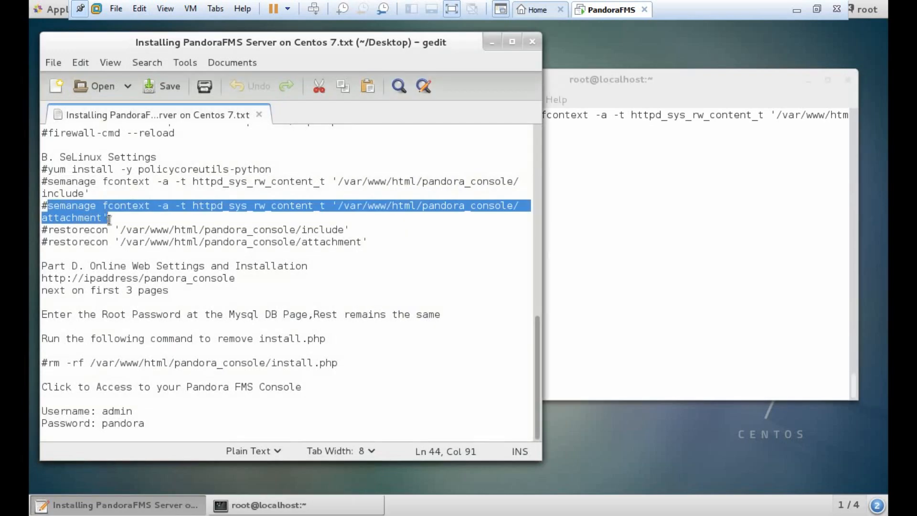
- Run the attachment folder semanage and restorecon commands, then clear the terminal
click(610, 80)
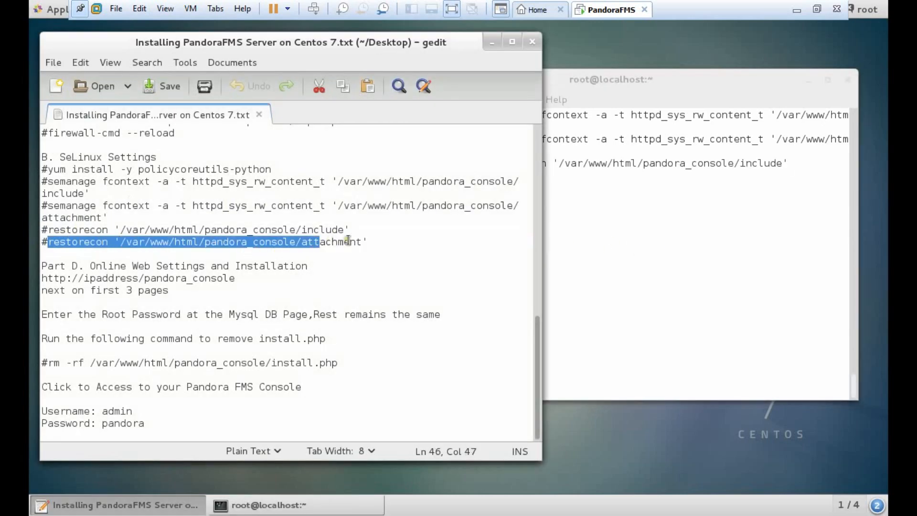
click(610, 79)
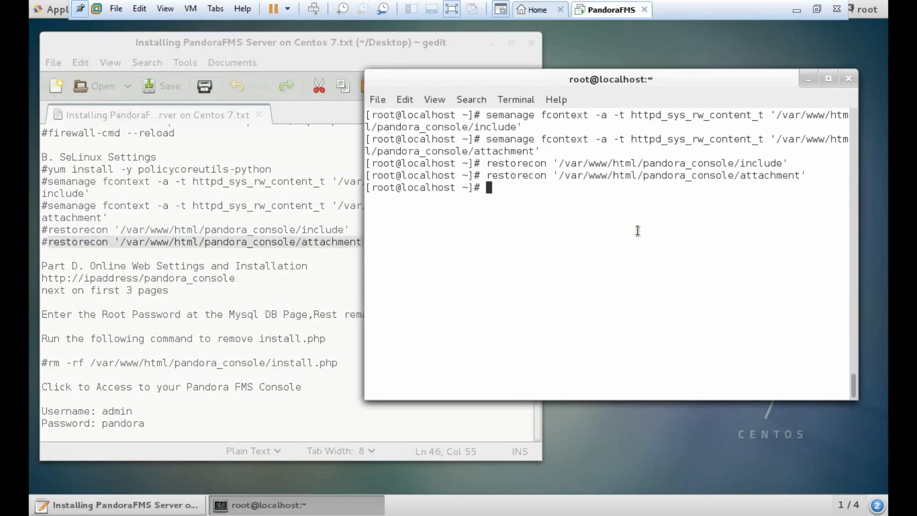
text(clear)
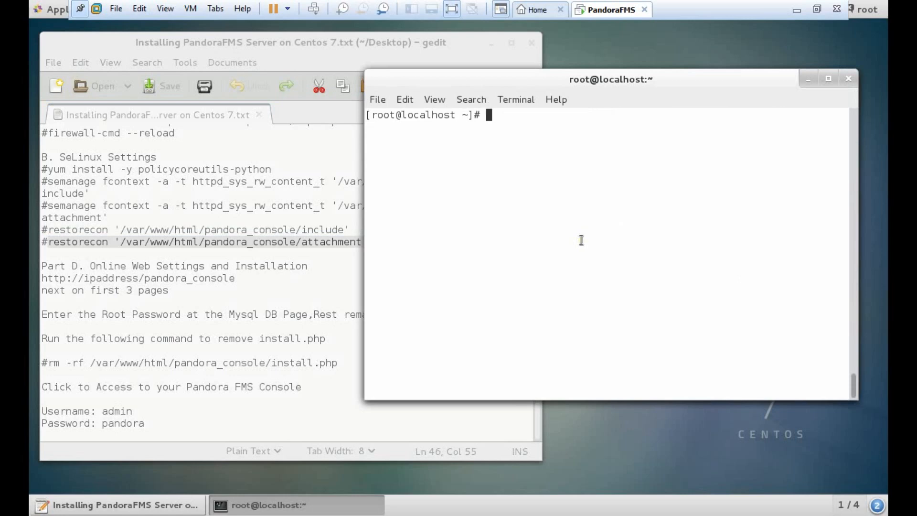
- Run ifconfig and copy the machine's inet address 192.168.68.146
text(ifconfig)
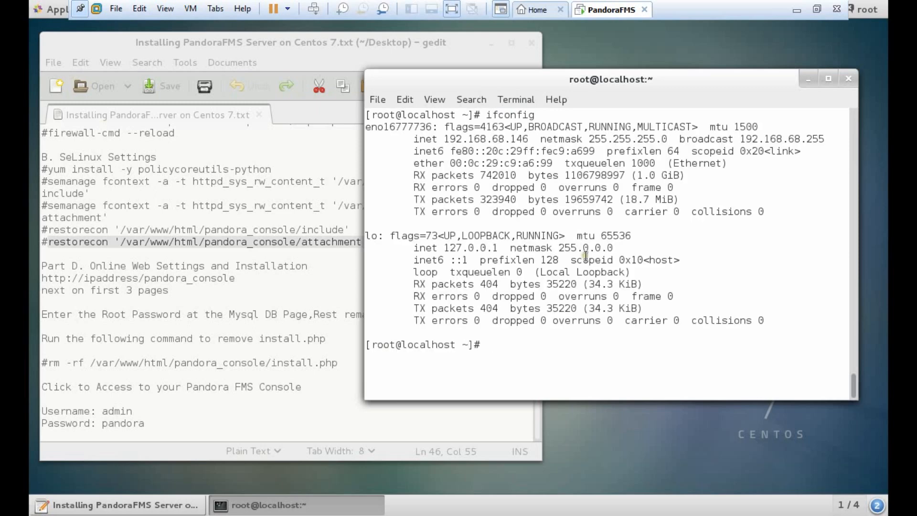
double_click(486, 139)
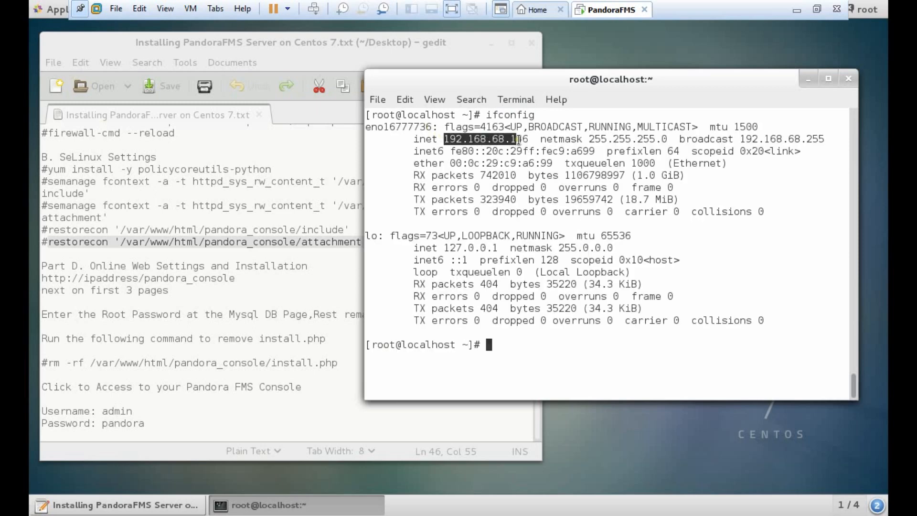
right_click(500, 138)
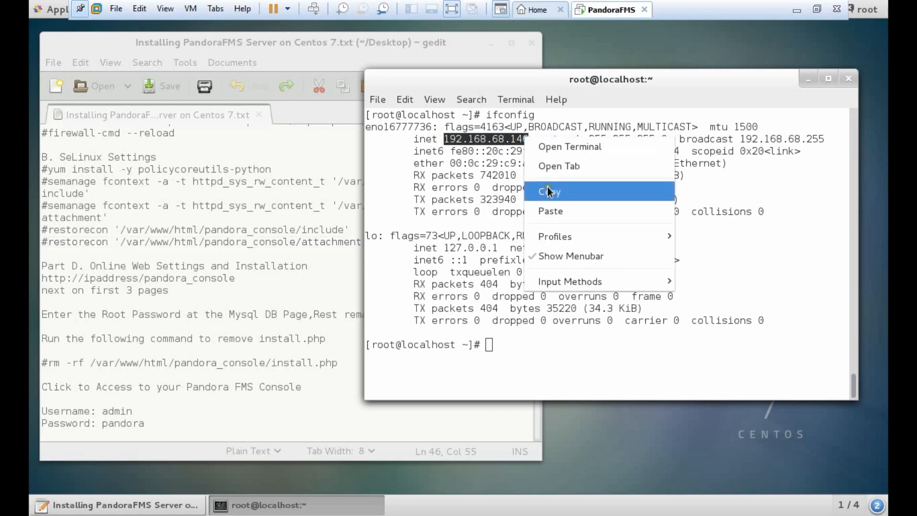
click(548, 192)
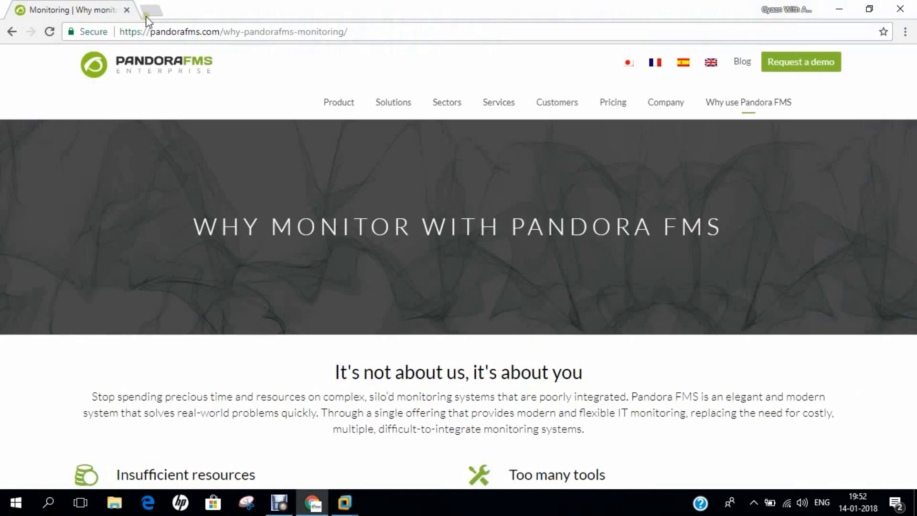
click(152, 9)
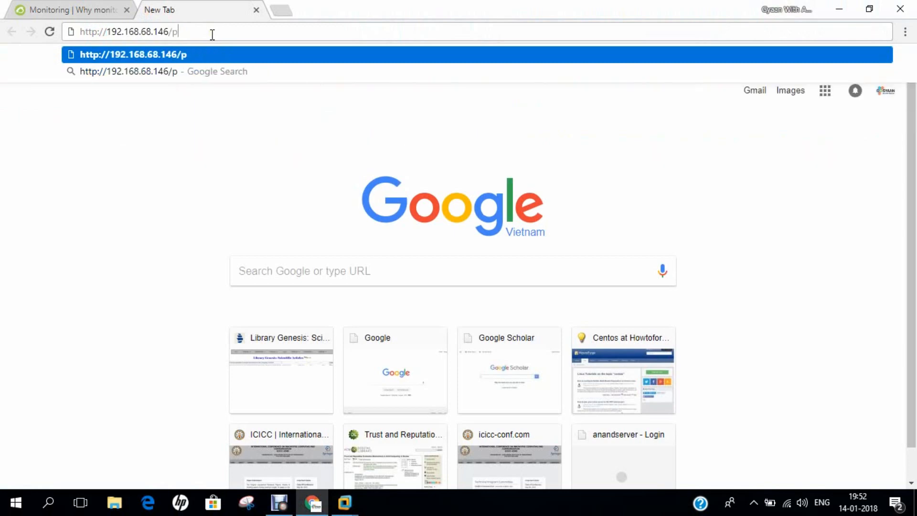
text(andora_console/)
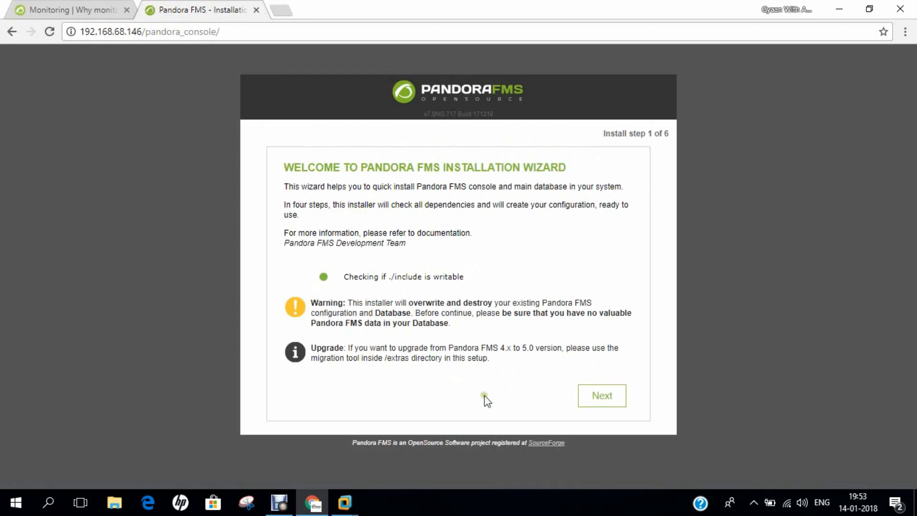
- Pass the welcome page, accept the GPL2 licence and continue past the dependency check to step 4
click(601, 395)
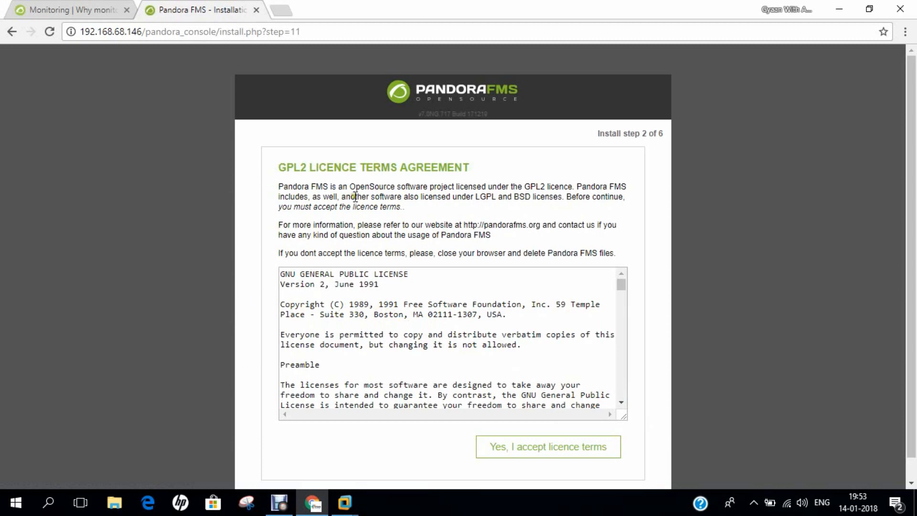
click(548, 446)
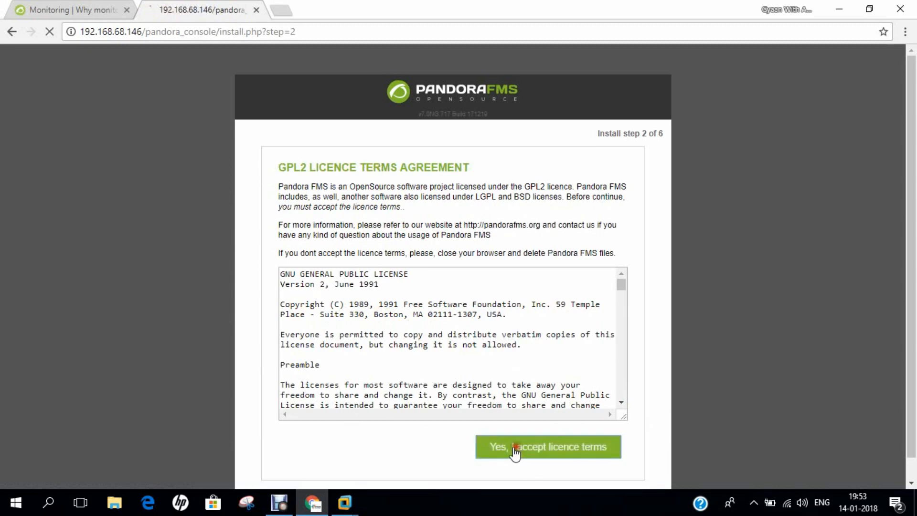
click(547, 446)
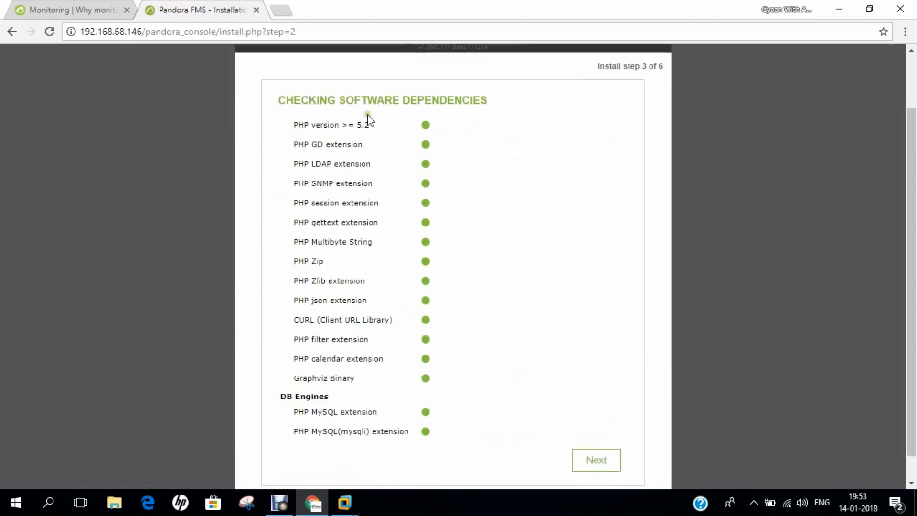
scroll(down, 3)
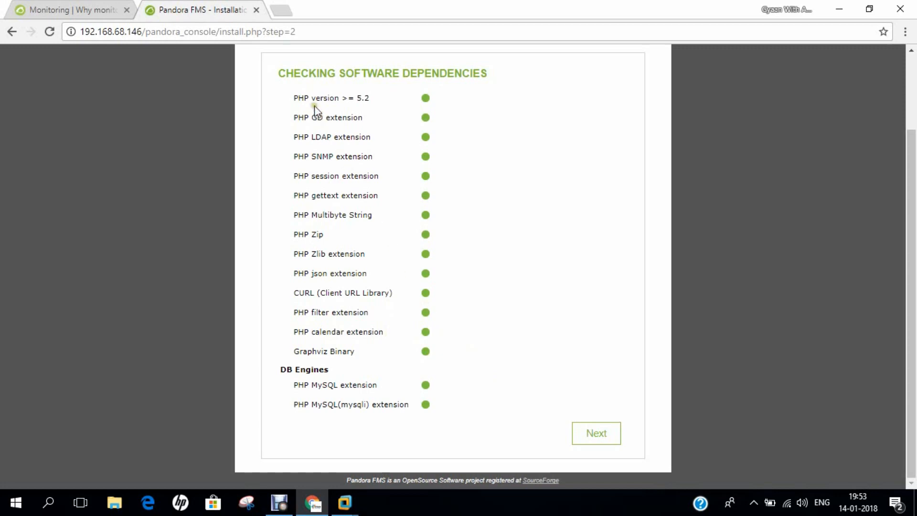
mouse_move(296, 216)
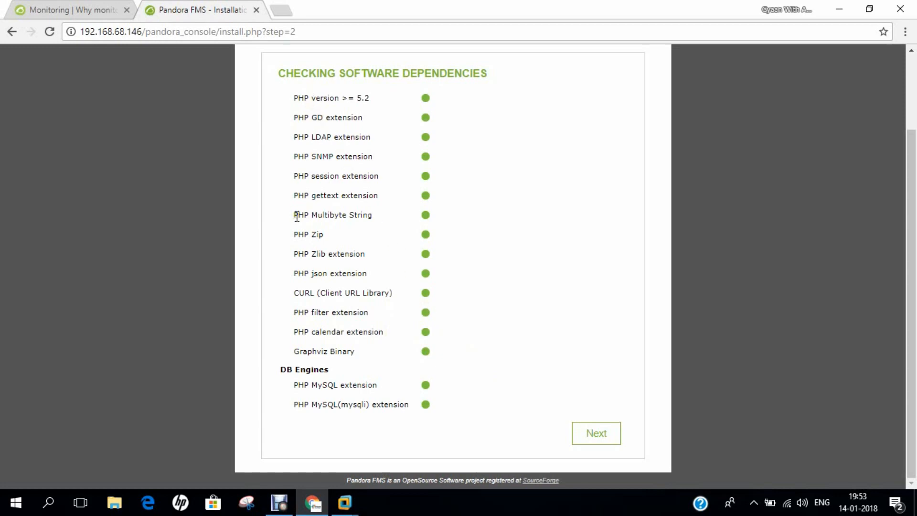
click(595, 433)
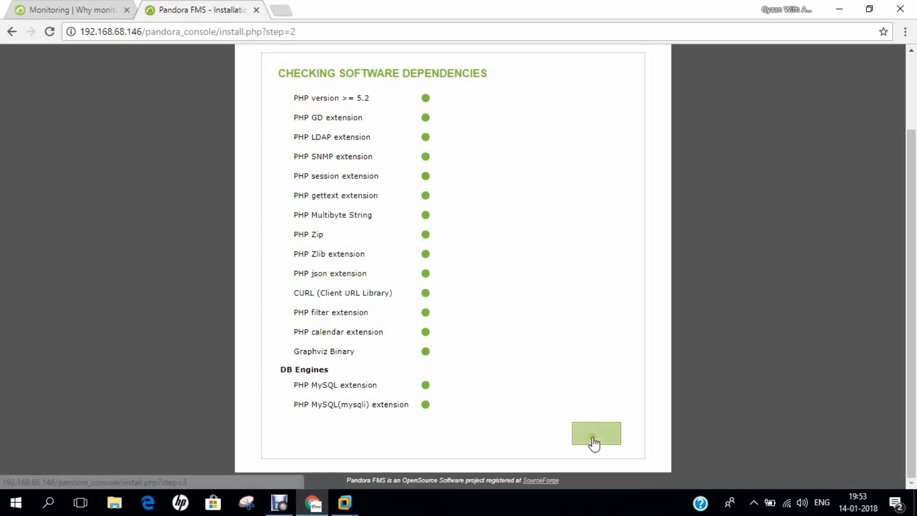
click(595, 434)
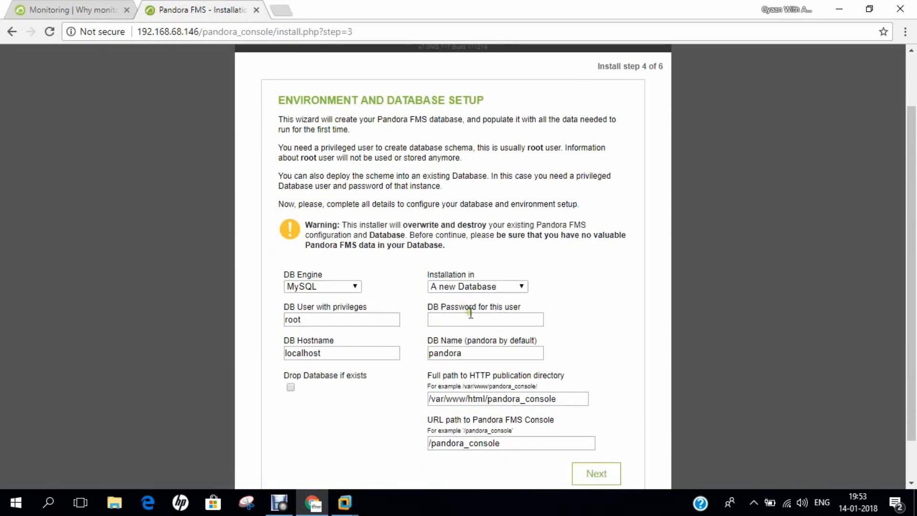
- Enter the MySQL root password and let the installer create the pandora database and config file
click(485, 319)
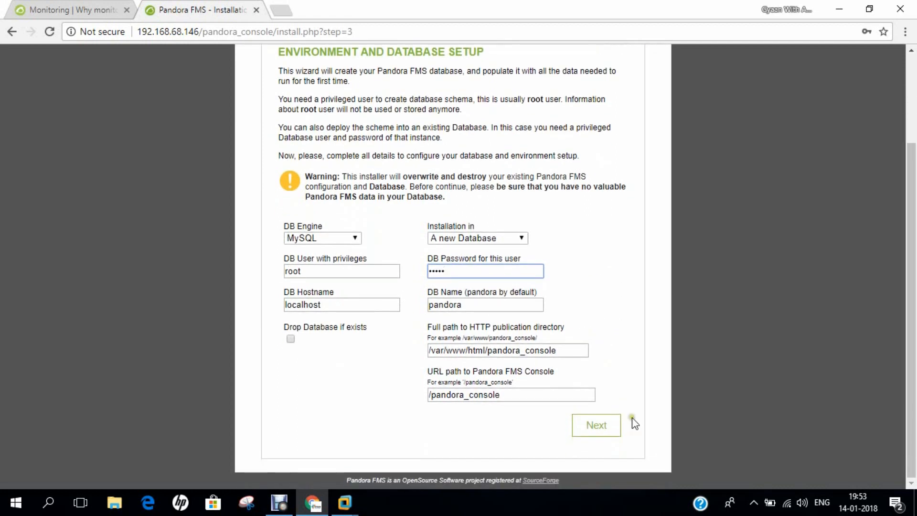
click(597, 424)
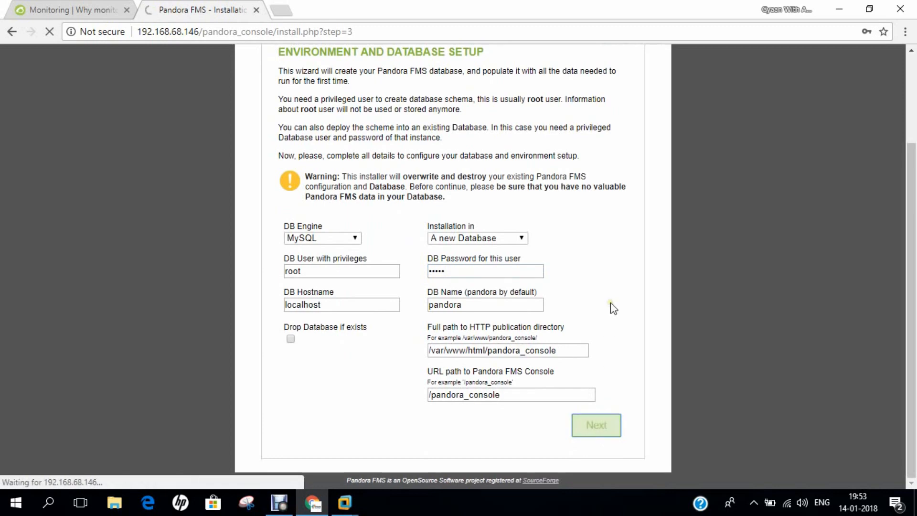
click(595, 424)
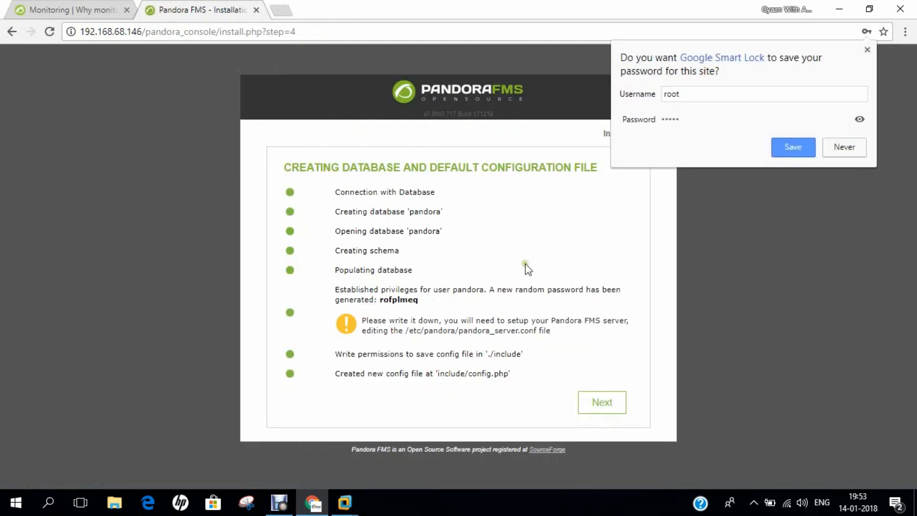
mouse_move(387, 352)
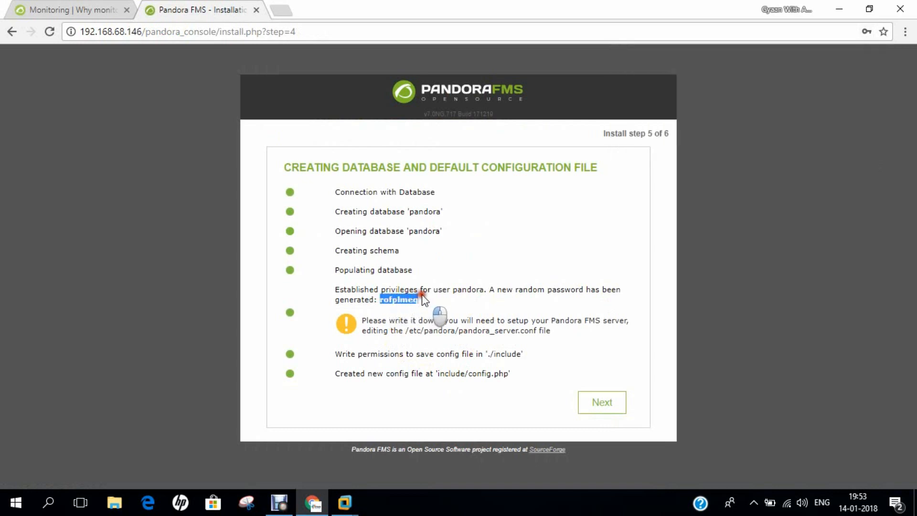
mouse_move(445, 363)
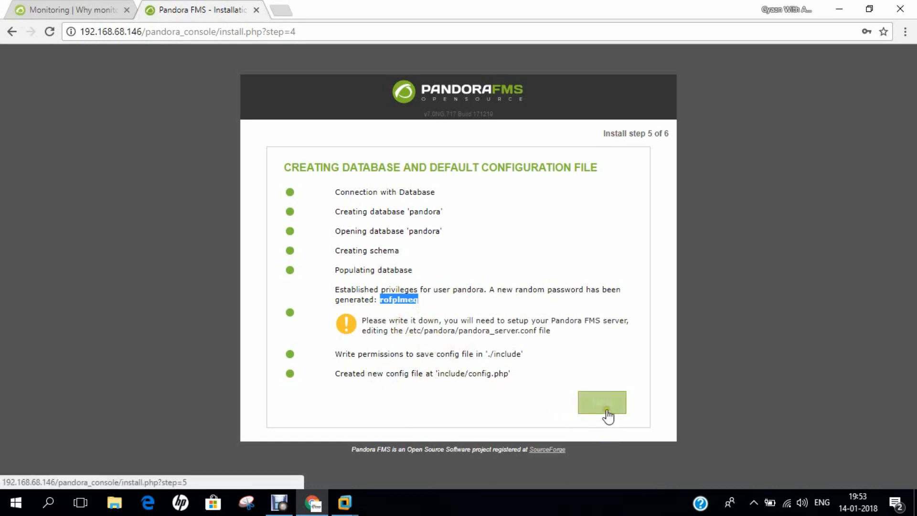
- Finish the installer and launch the console, reaching the 'Installer active' login-failed warning
click(602, 402)
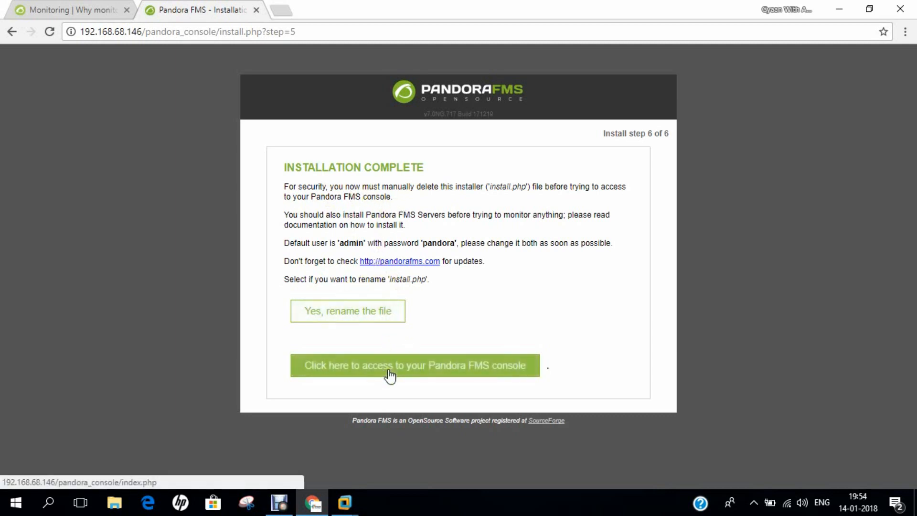
click(415, 365)
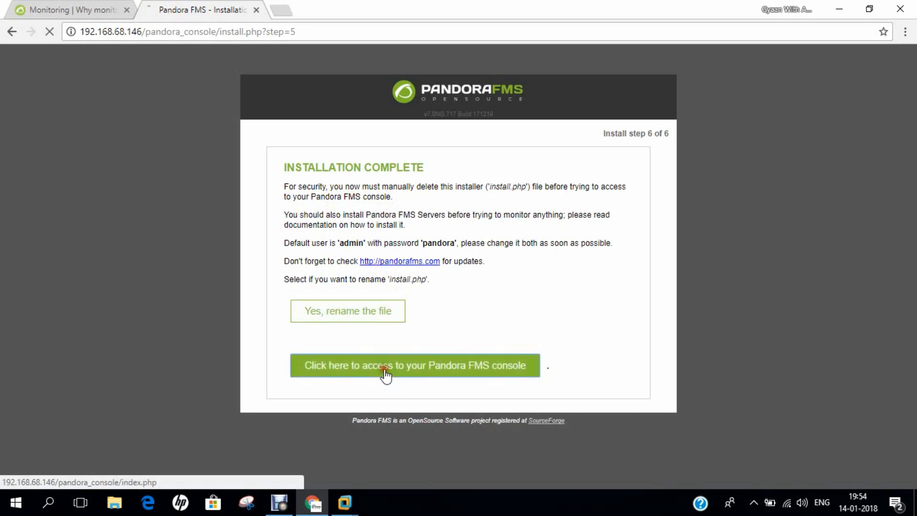
click(414, 365)
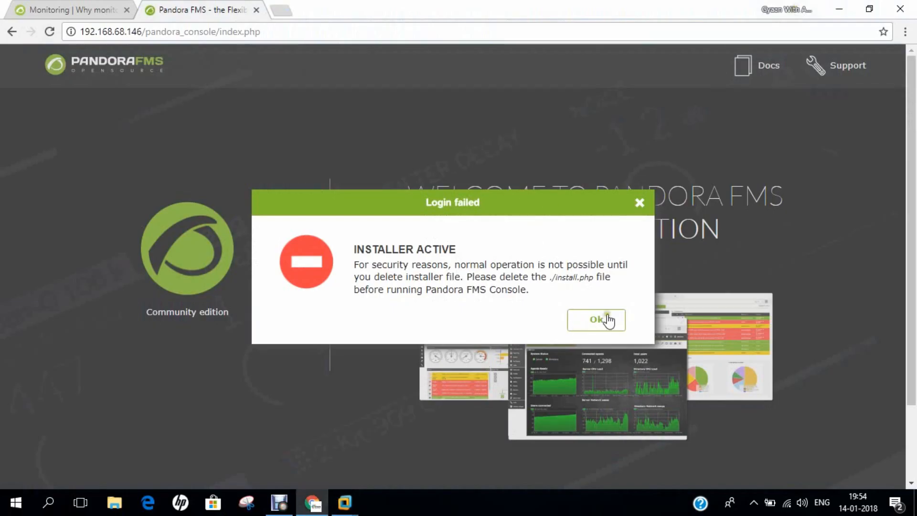
- Dismiss the warning and log in to the console as admin
click(596, 319)
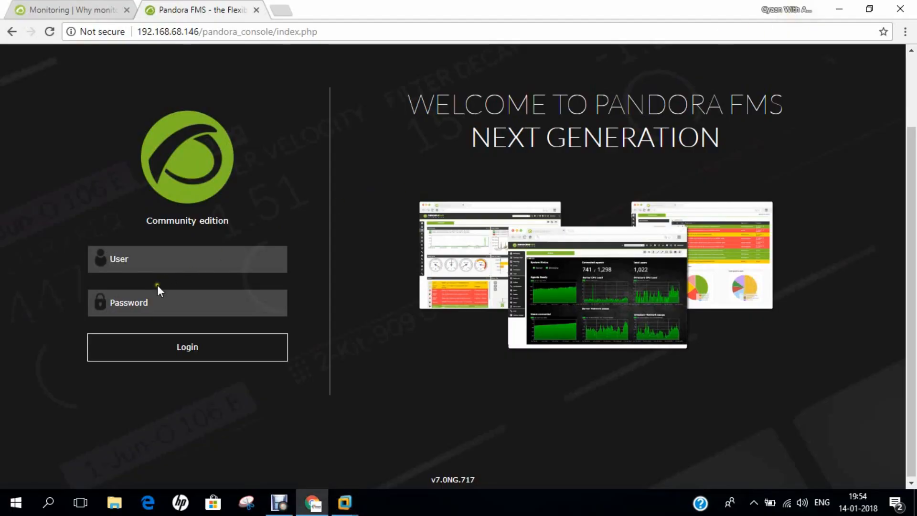
text(admin)
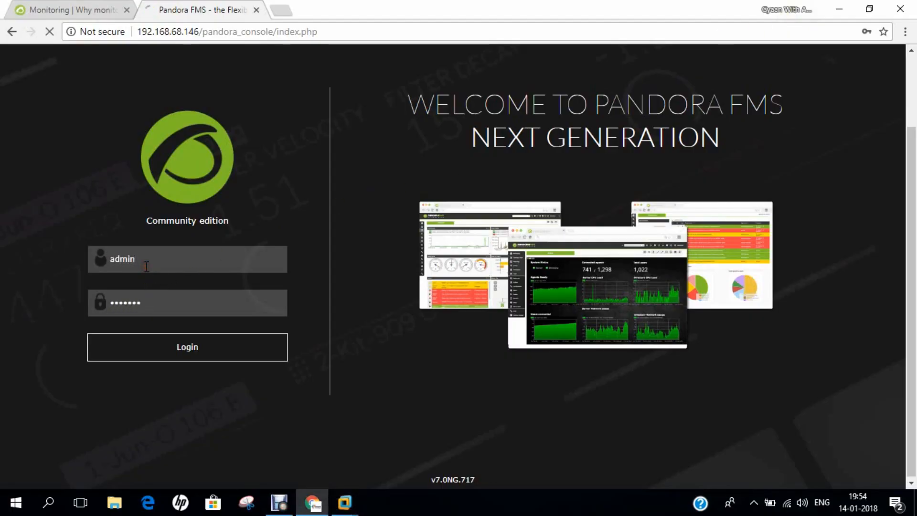
click(187, 347)
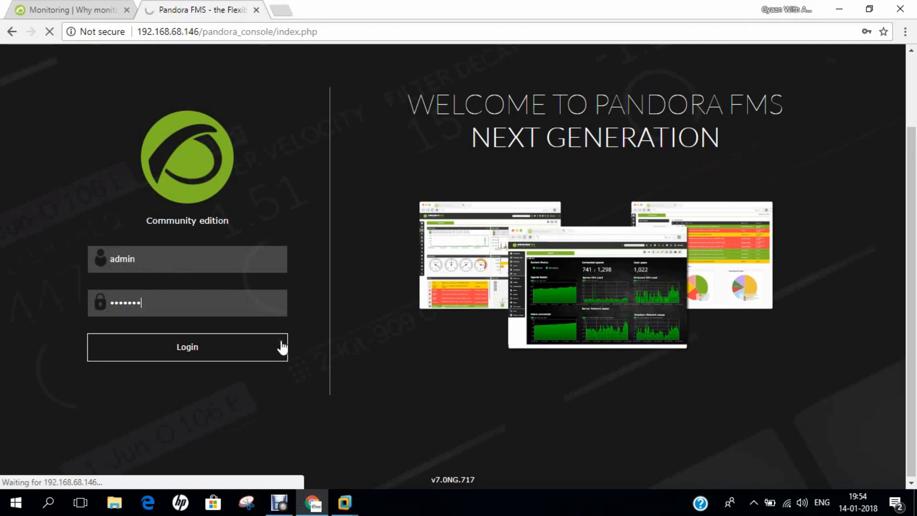
click(187, 346)
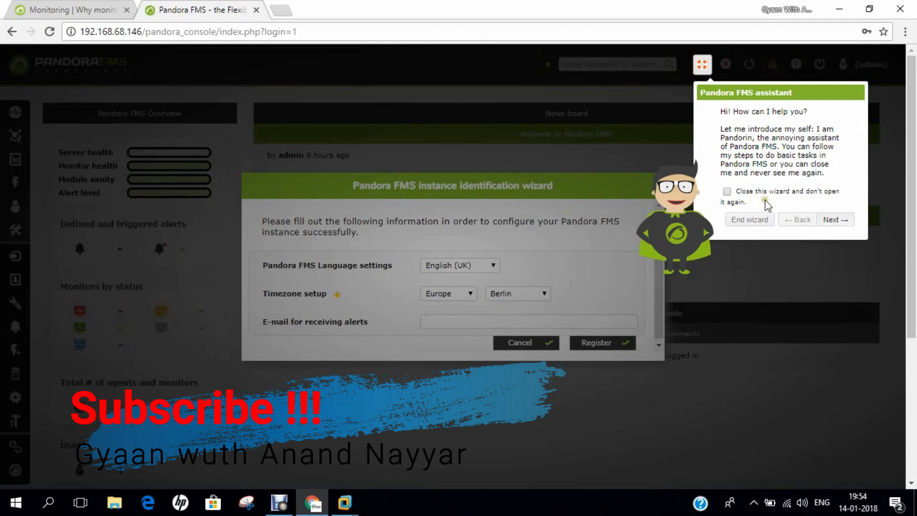
- End the assistant with 'don't open again' ticked and set the timezone to Asia/Vientiane
click(727, 192)
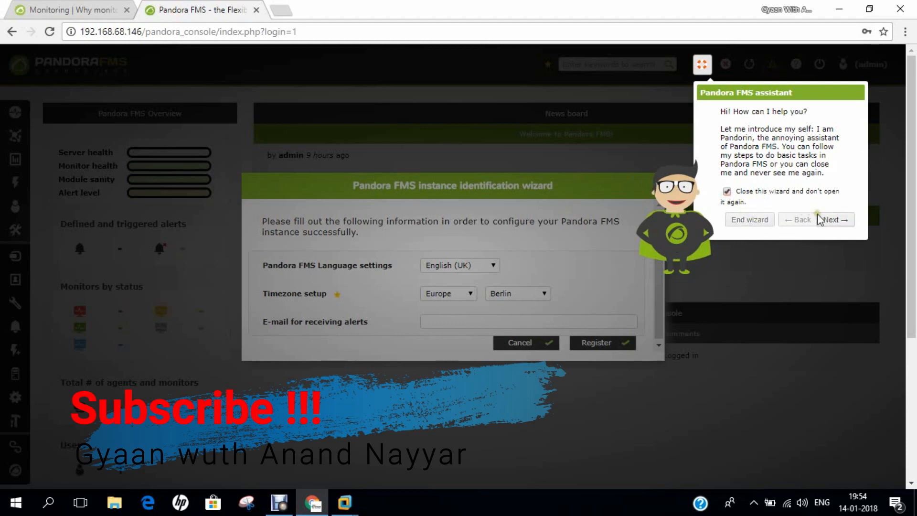
click(835, 220)
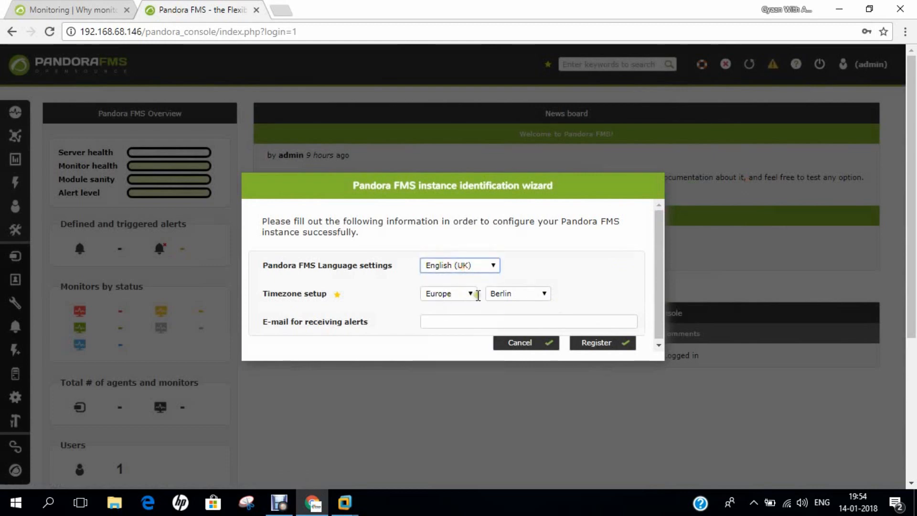
click(449, 294)
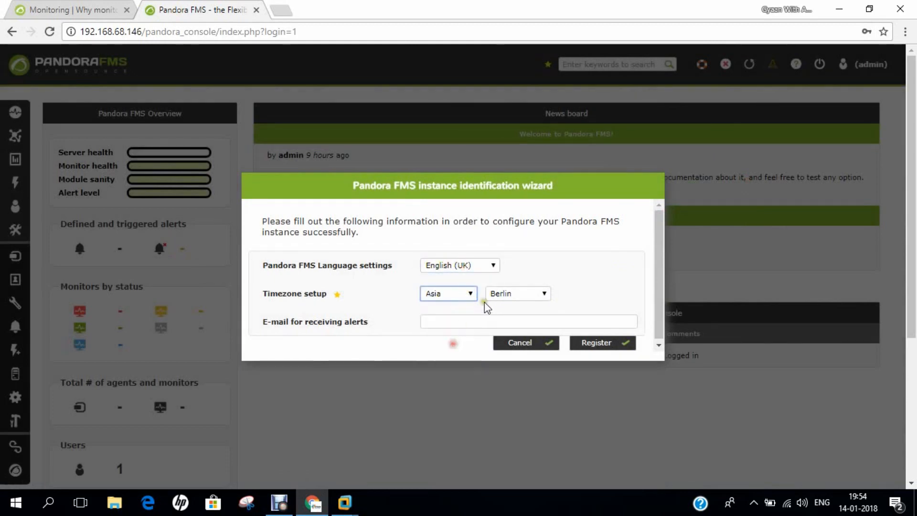
click(520, 294)
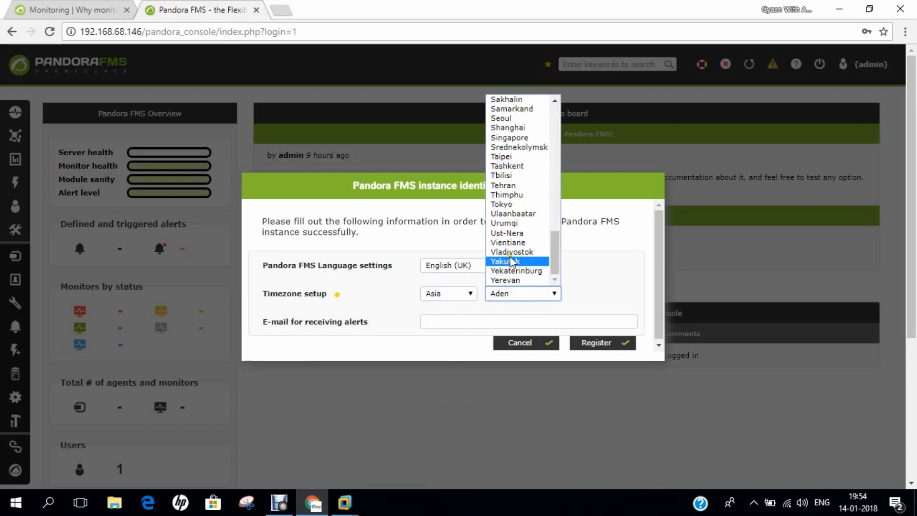
click(507, 241)
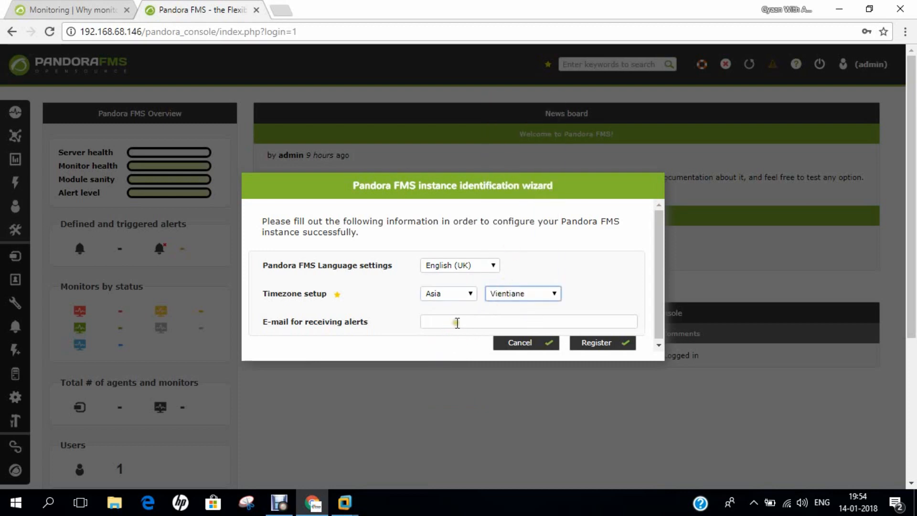
text(abc@)
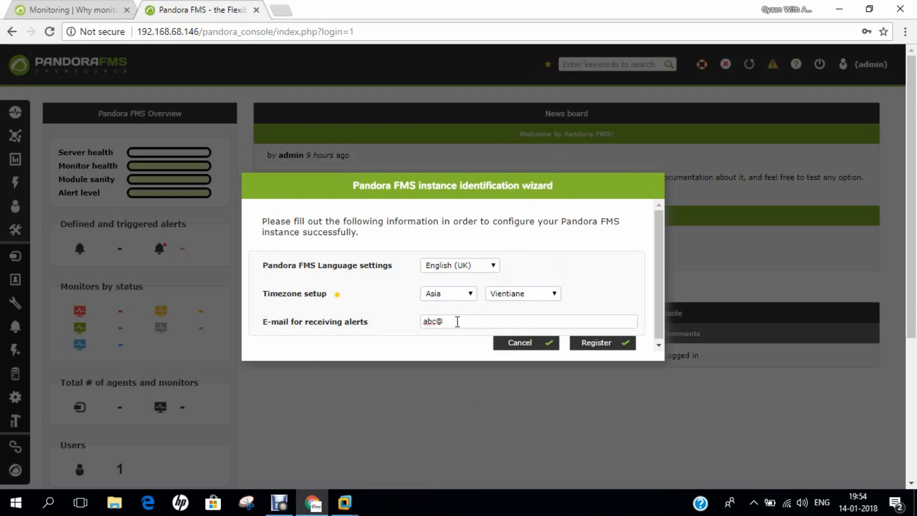
text(gmail.com)
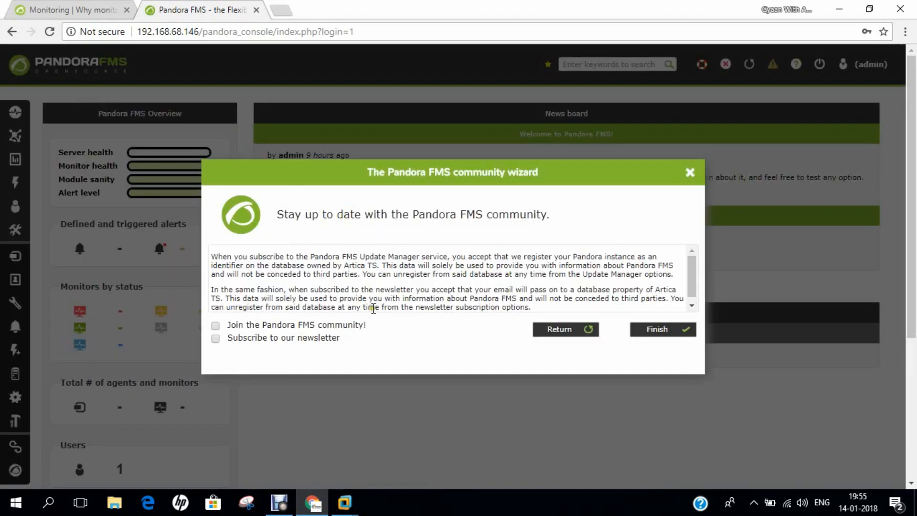
click(657, 329)
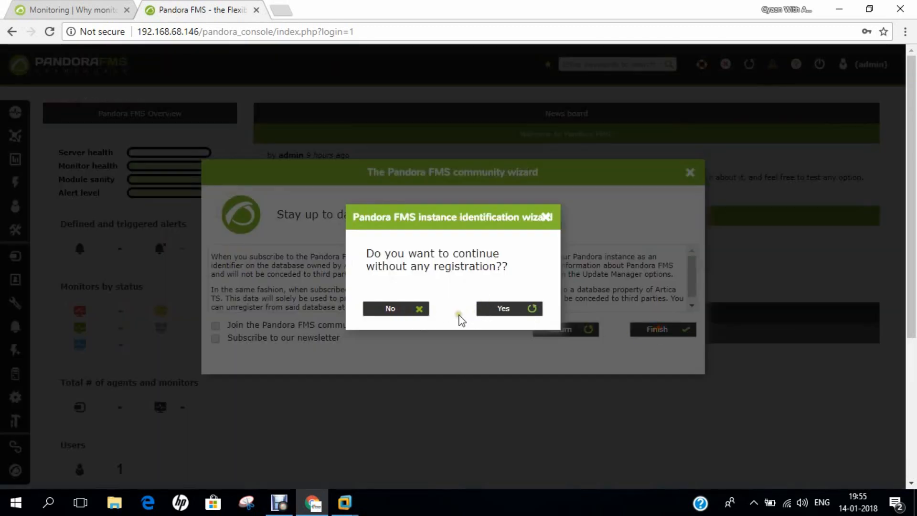
click(503, 308)
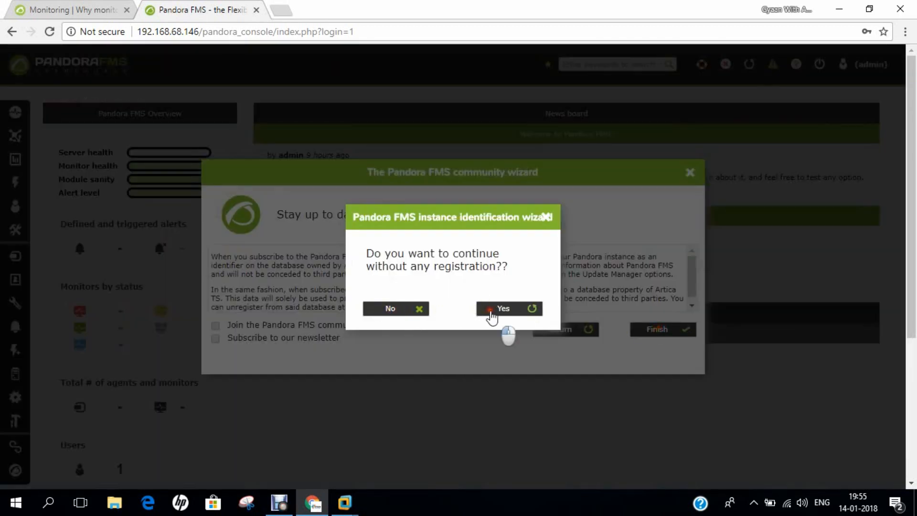
click(504, 309)
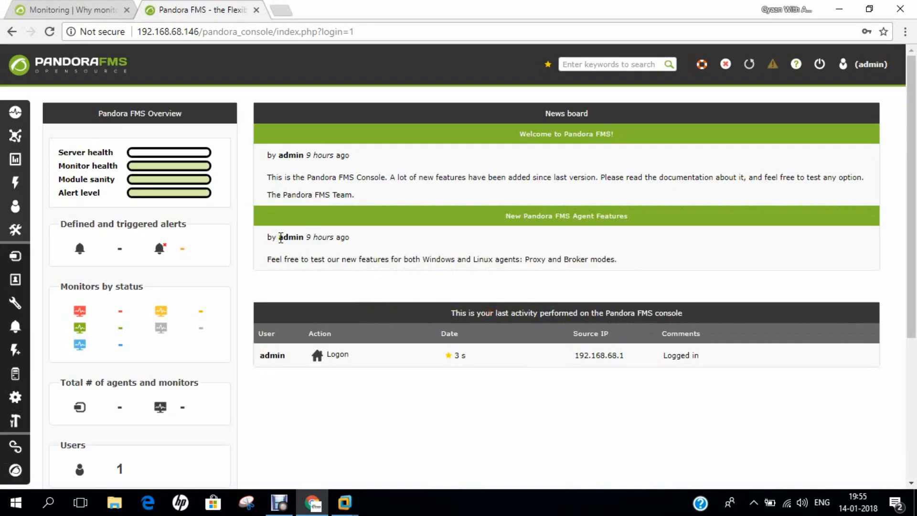
- Browse the dashboard, then the Network map section and its new-networkmap form
scroll(down, 3)
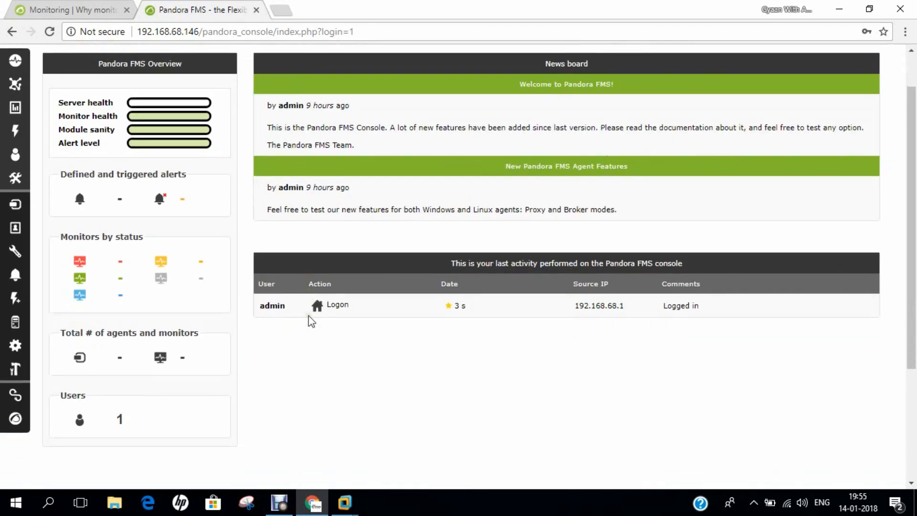
scroll(down, 3)
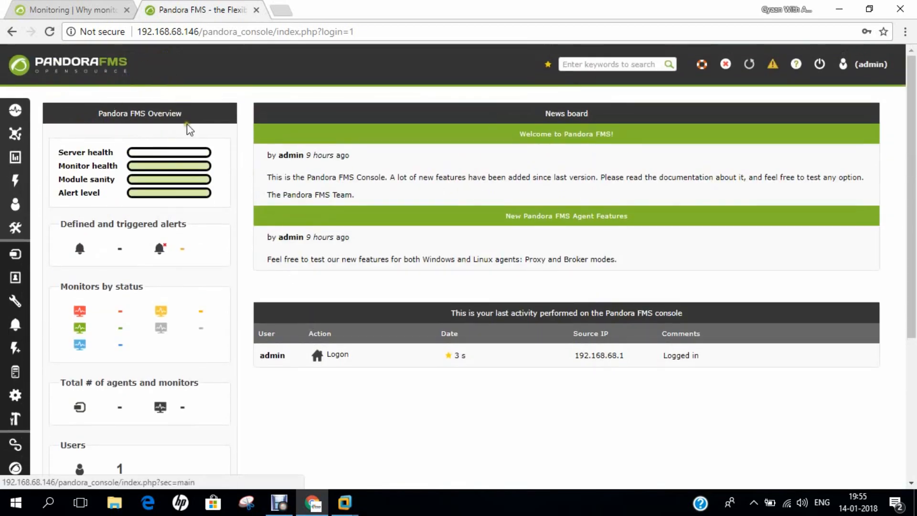
mouse_move(15, 133)
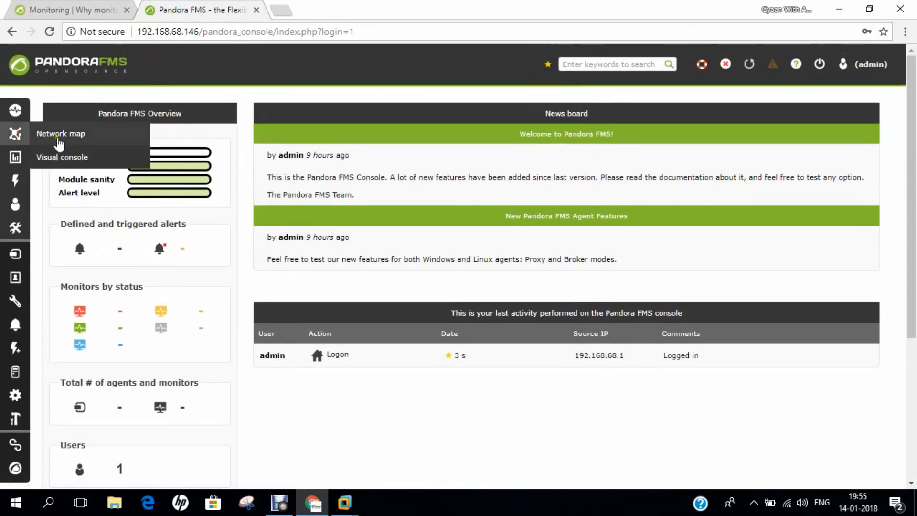
click(60, 134)
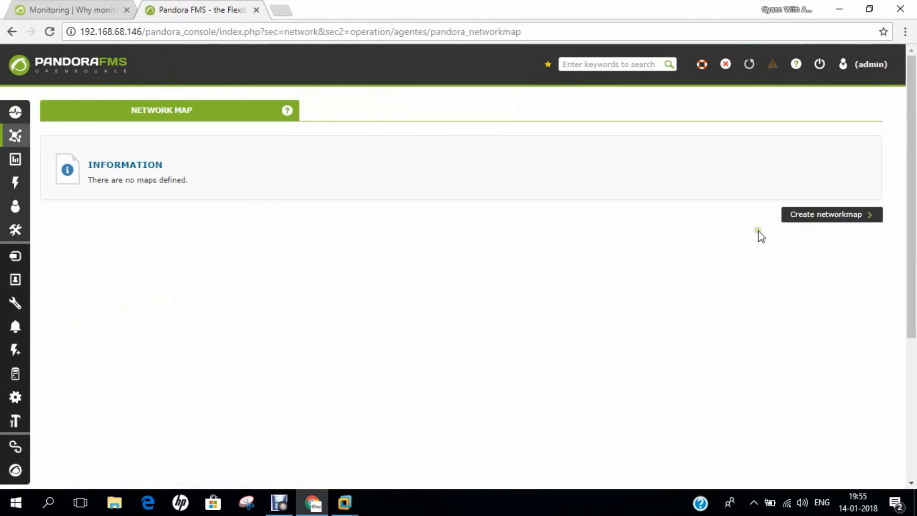
click(826, 214)
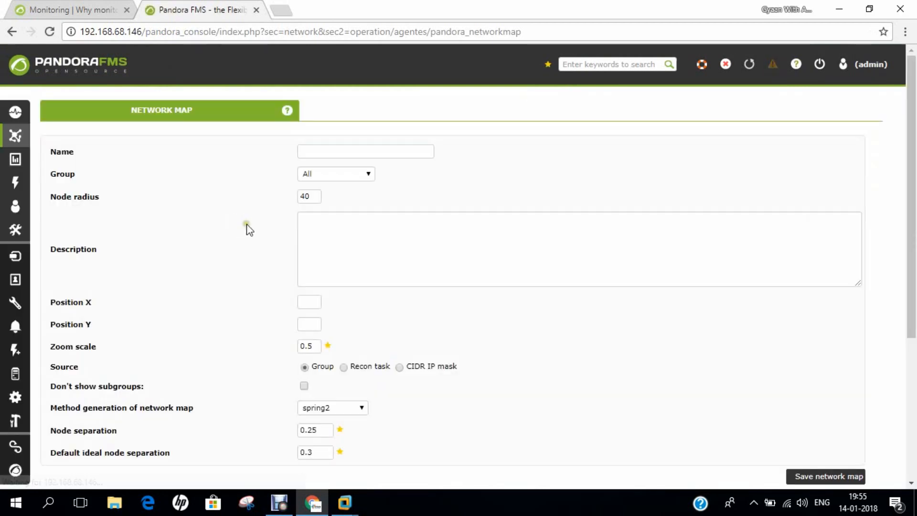
click(829, 476)
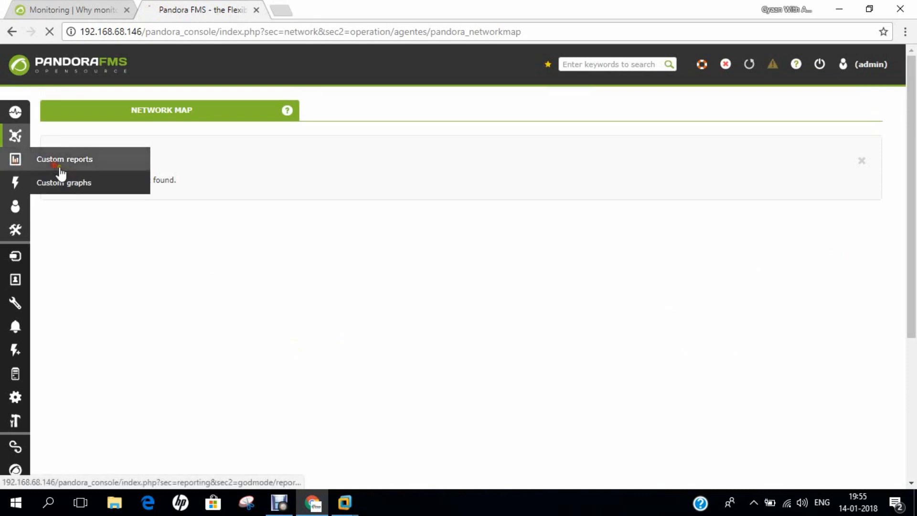
- Visit Custom reports and Events, then end on the Resources module types list
click(64, 159)
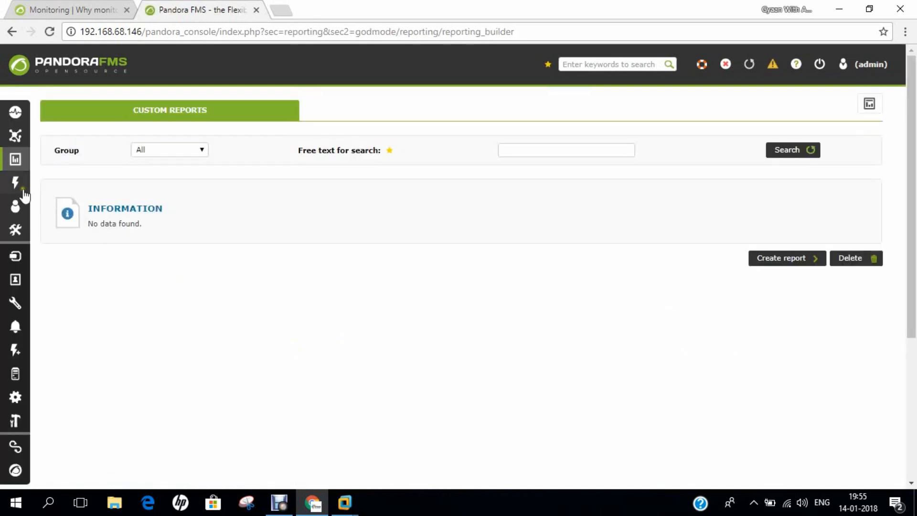
click(15, 182)
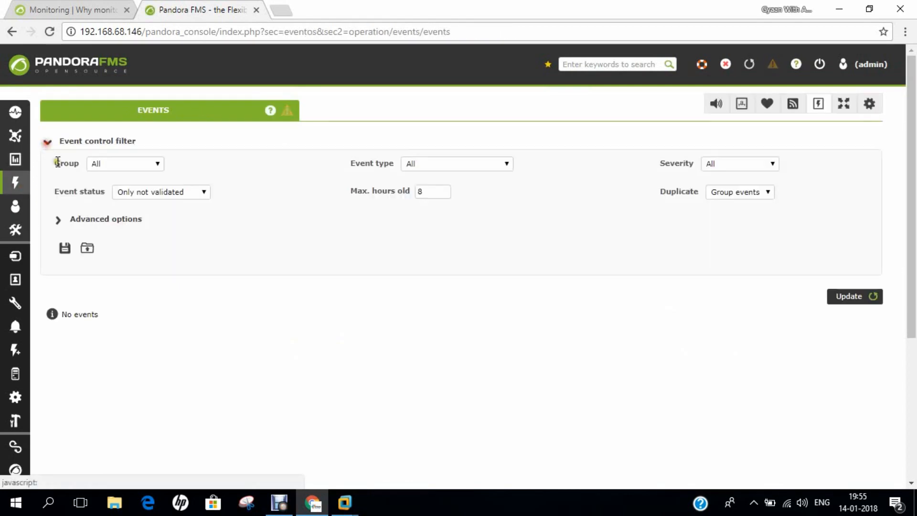
click(854, 296)
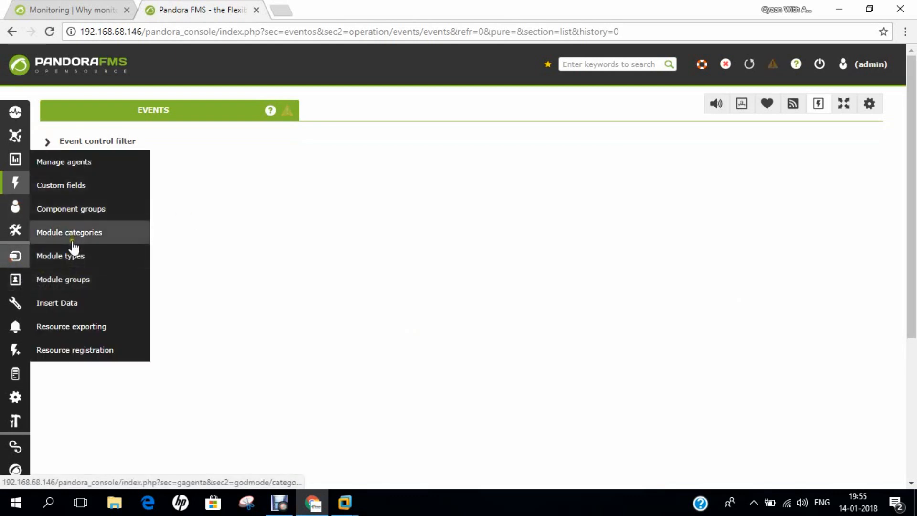
click(60, 257)
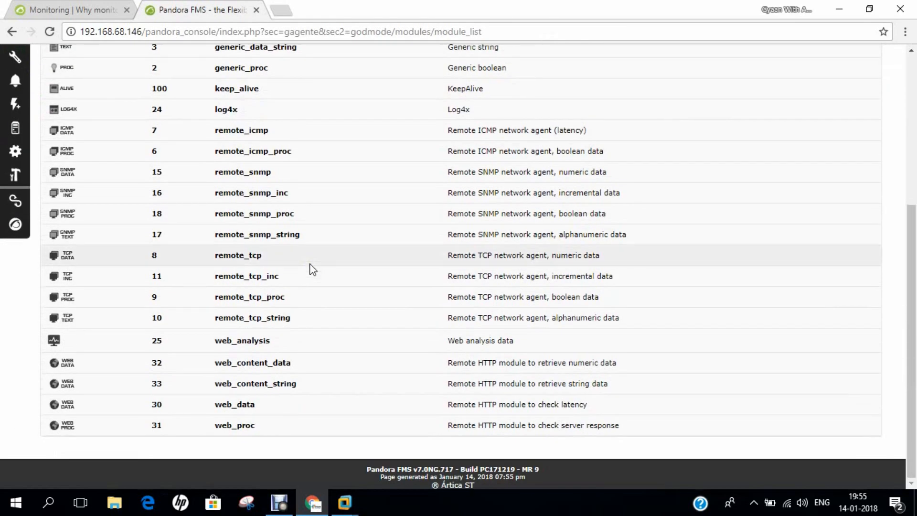